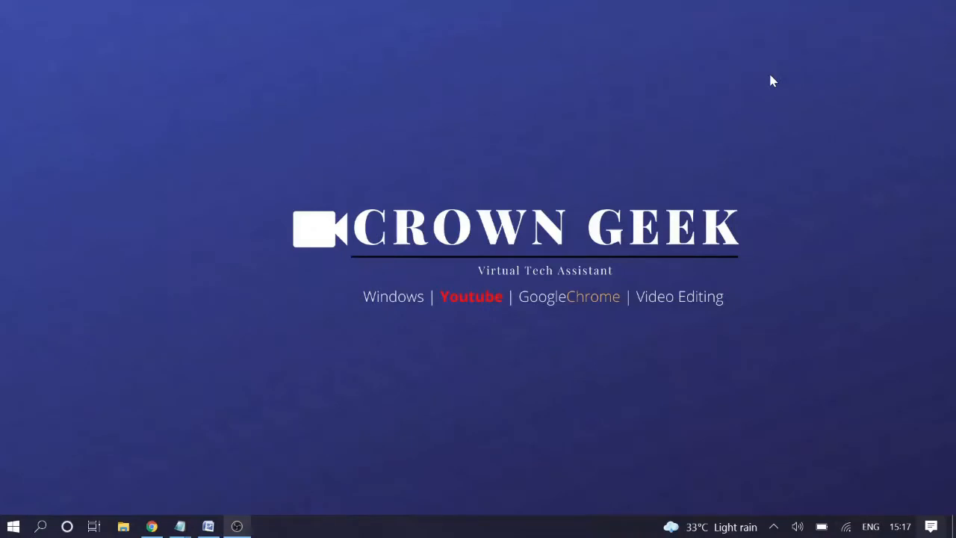
mouse_move(681, 101)
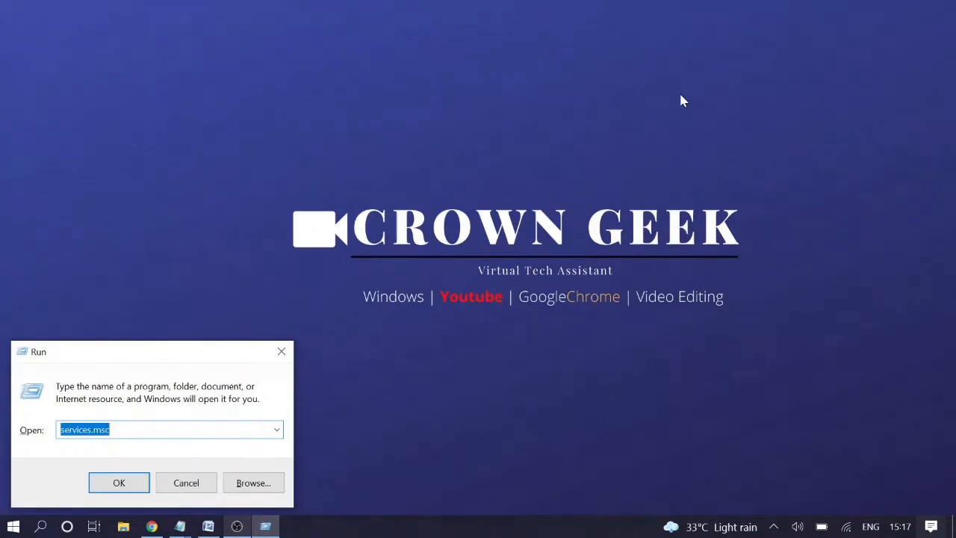
Step: Enter devmgmt.msc in the Run dialog's Open box
text(devmgmt)
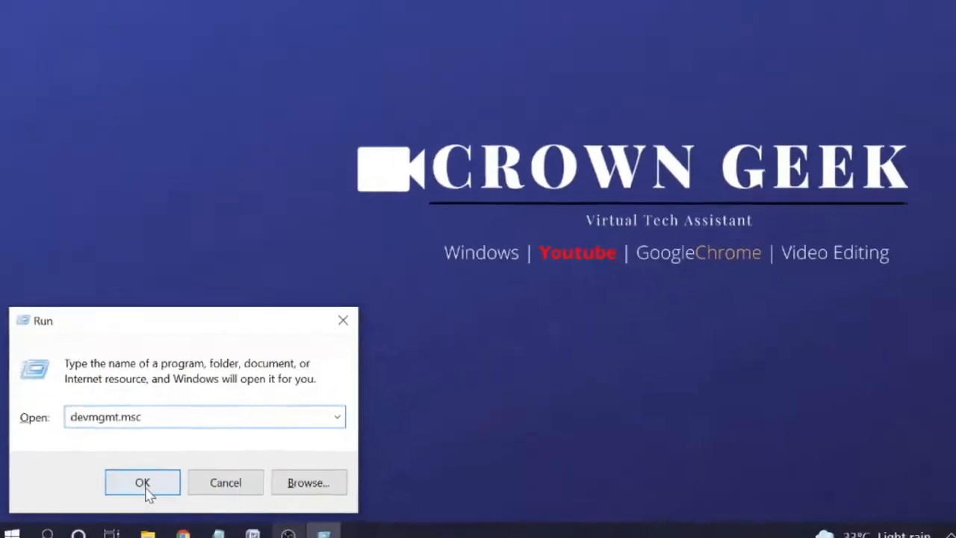
Step: Launch Device Manager and expand the Network adapters category
click(141, 482)
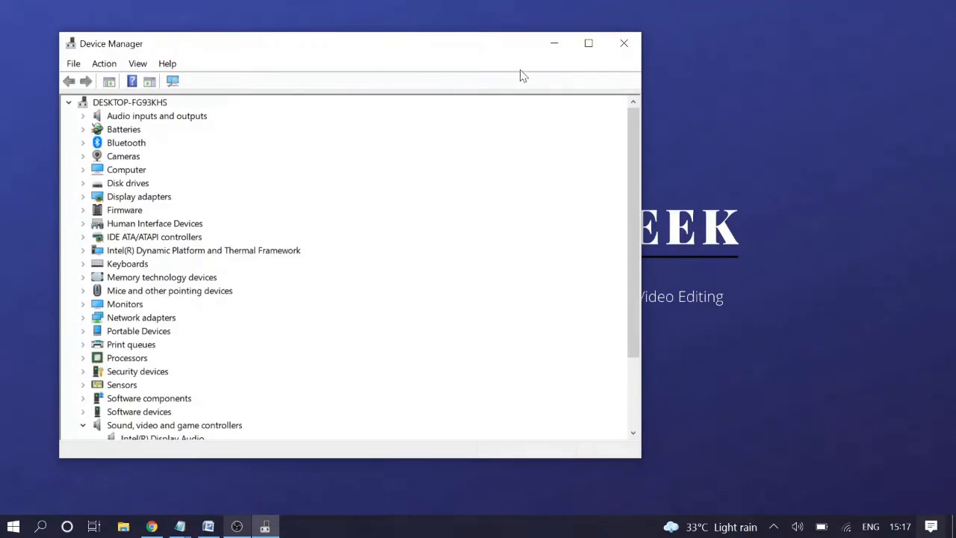
mouse_move(153, 208)
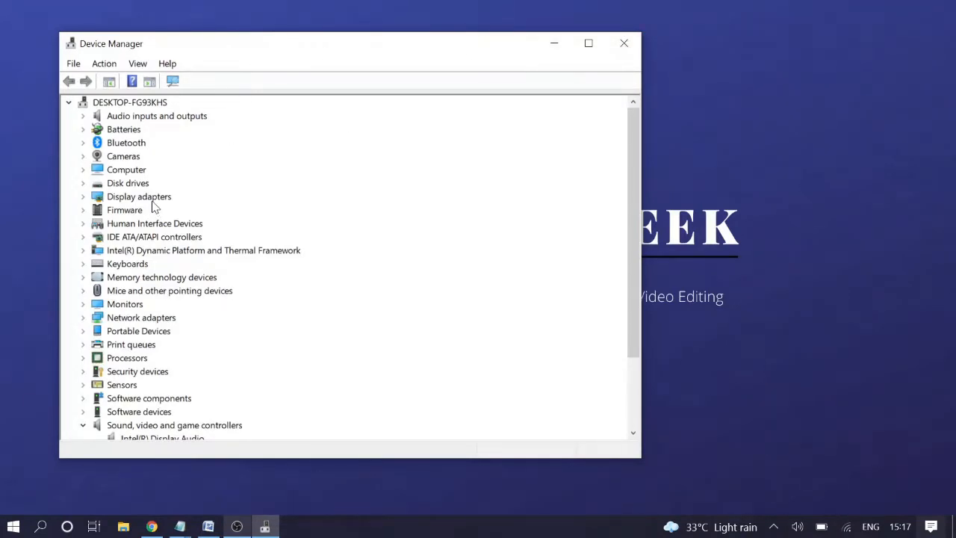
scroll(down, 3)
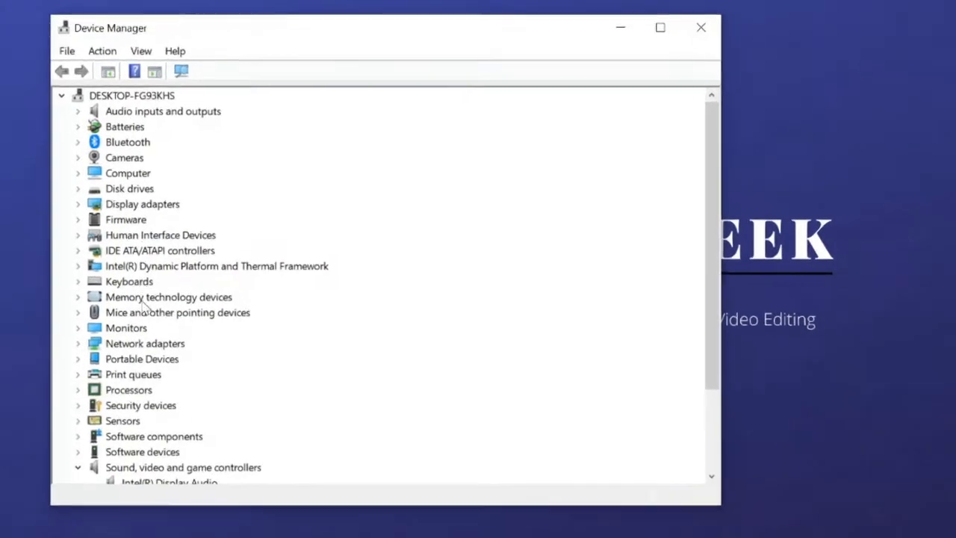
click(145, 343)
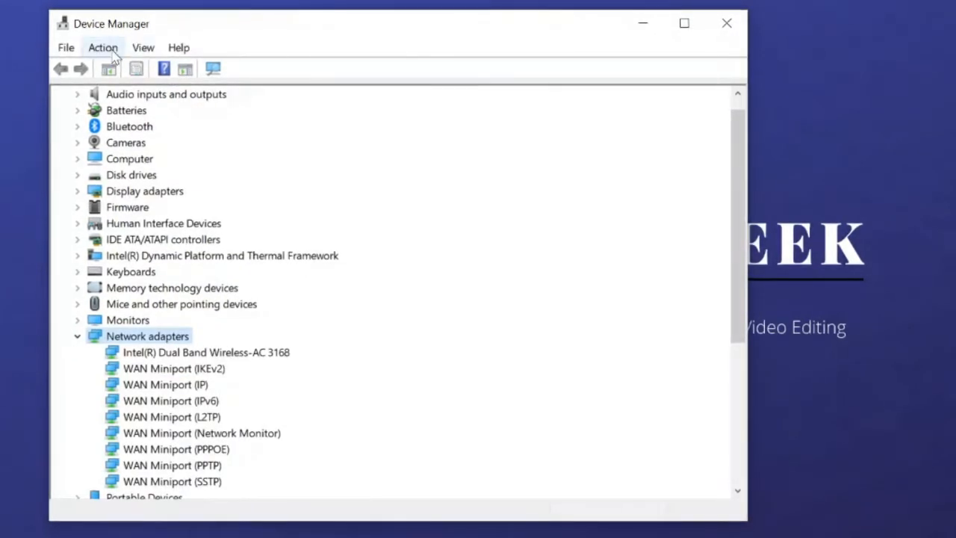
Step: Scan for hardware changes from the Action menu
click(103, 47)
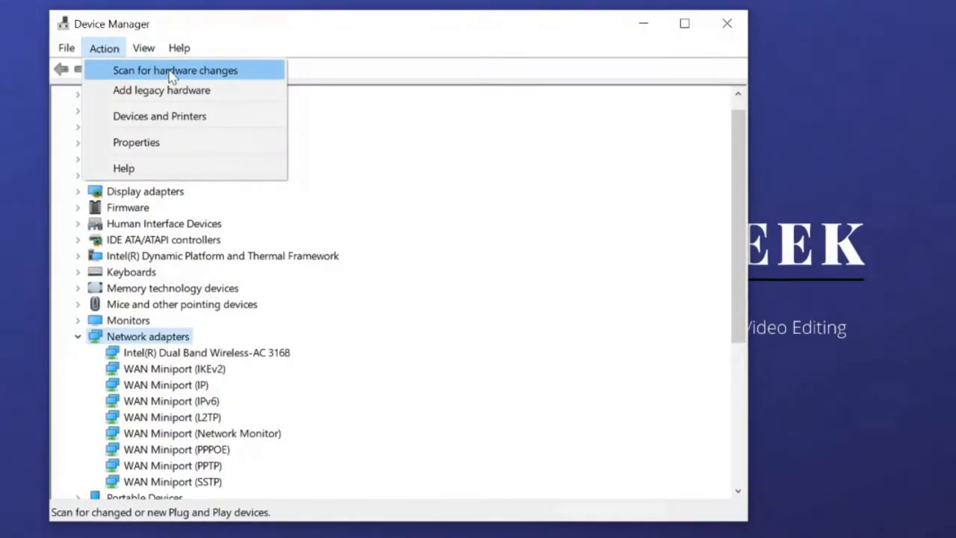
click(175, 70)
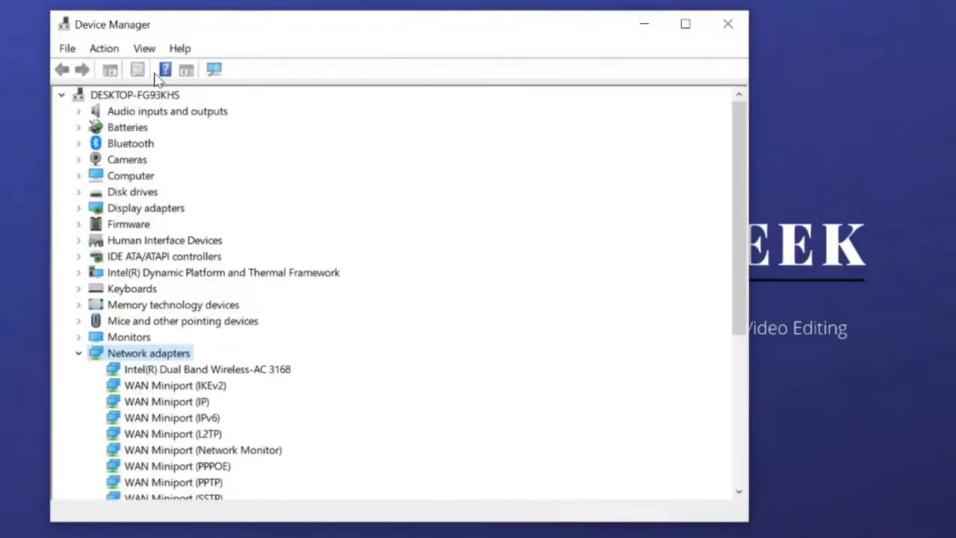
mouse_move(220, 272)
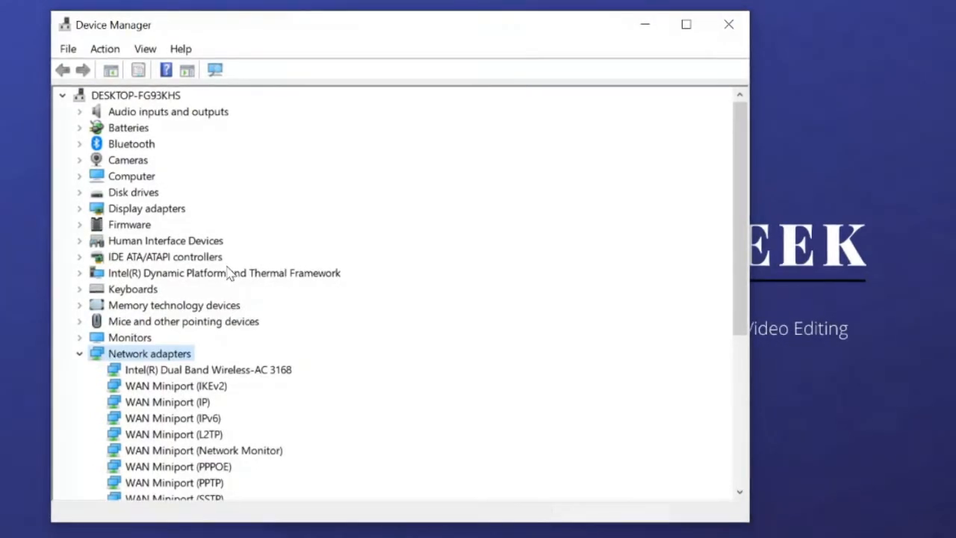
scroll(down, 3)
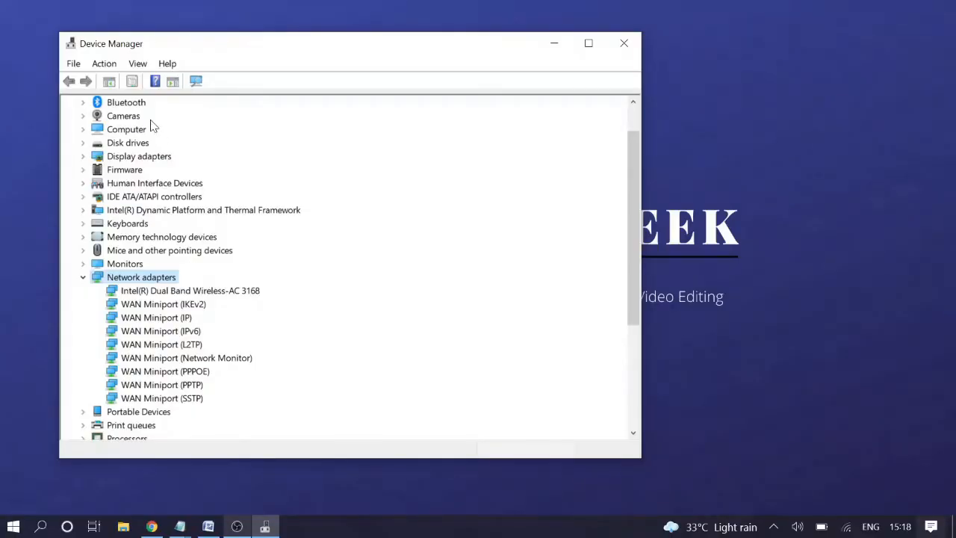
mouse_move(138, 75)
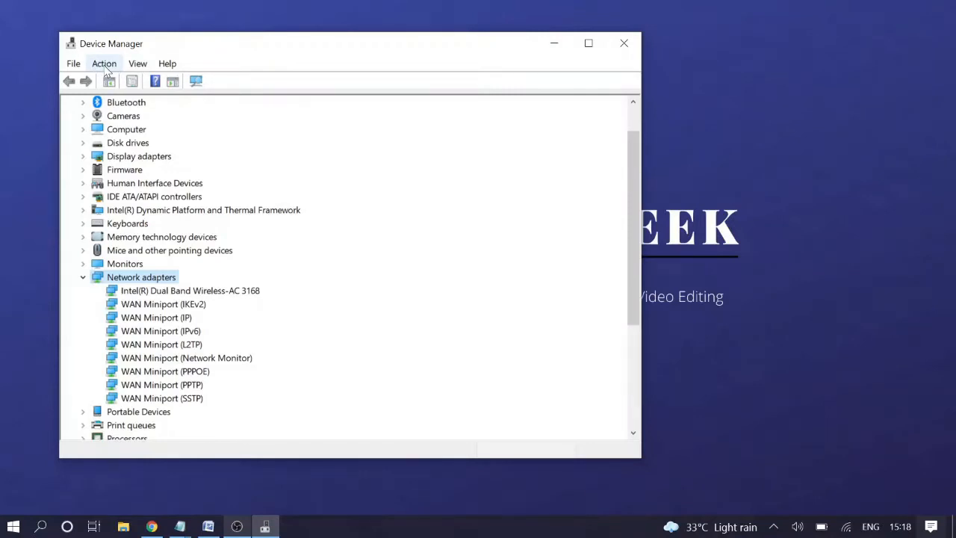
click(104, 64)
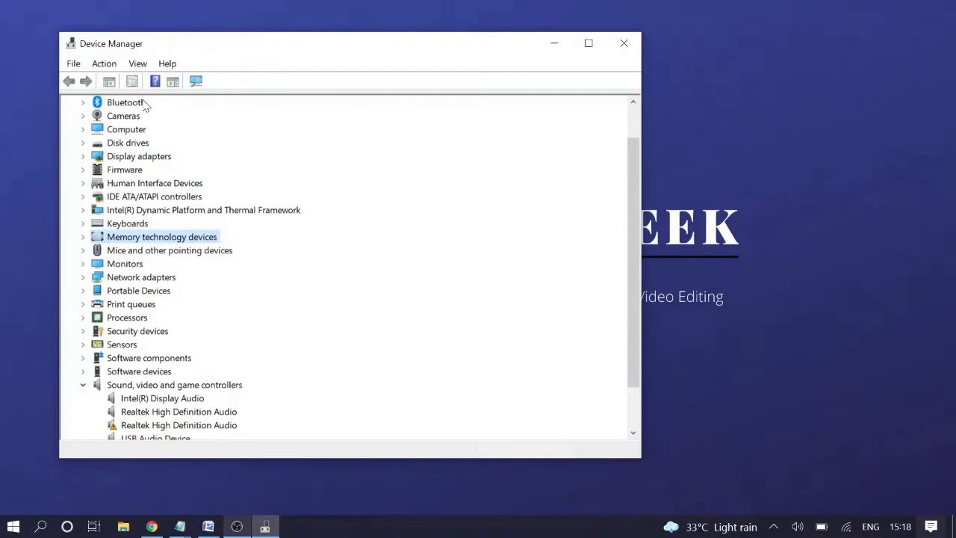
click(105, 63)
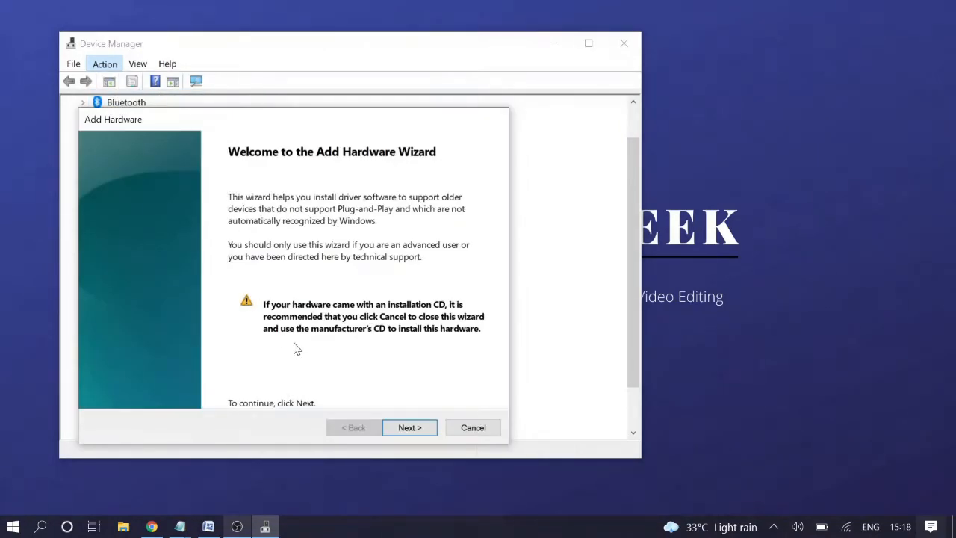
click(410, 427)
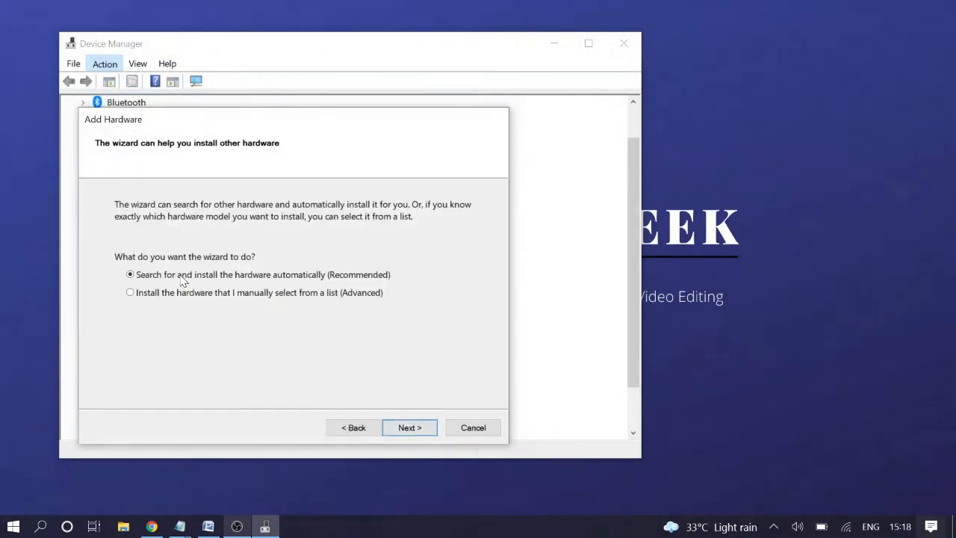
click(409, 427)
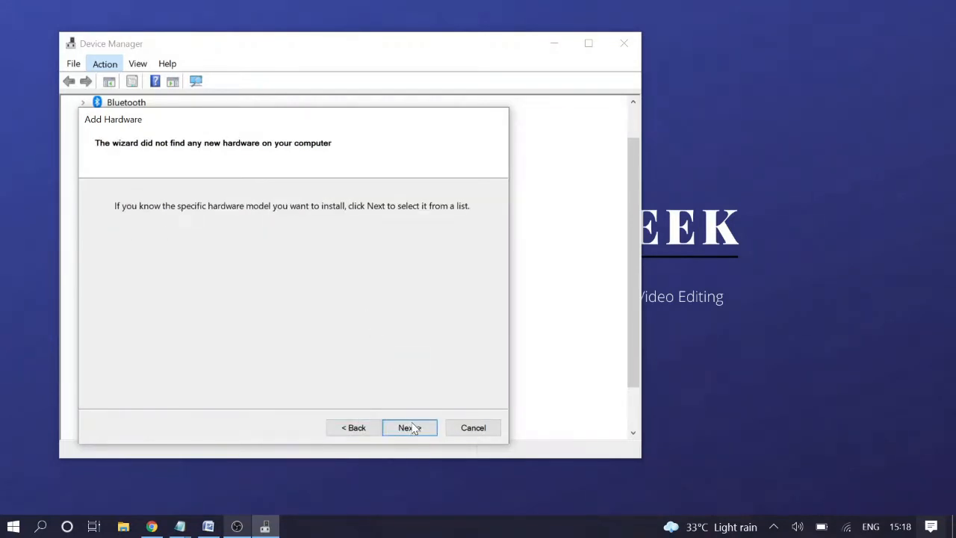
mouse_move(241, 208)
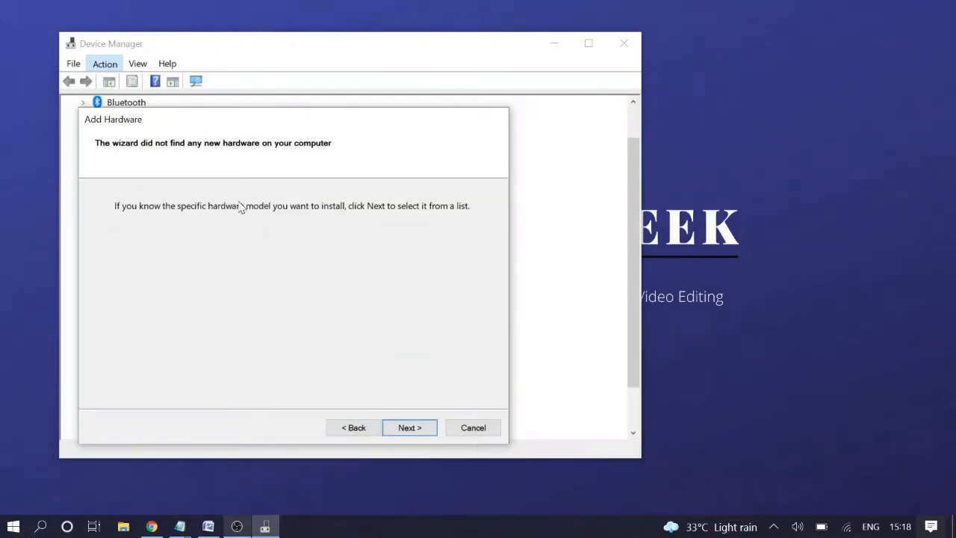
mouse_move(422, 215)
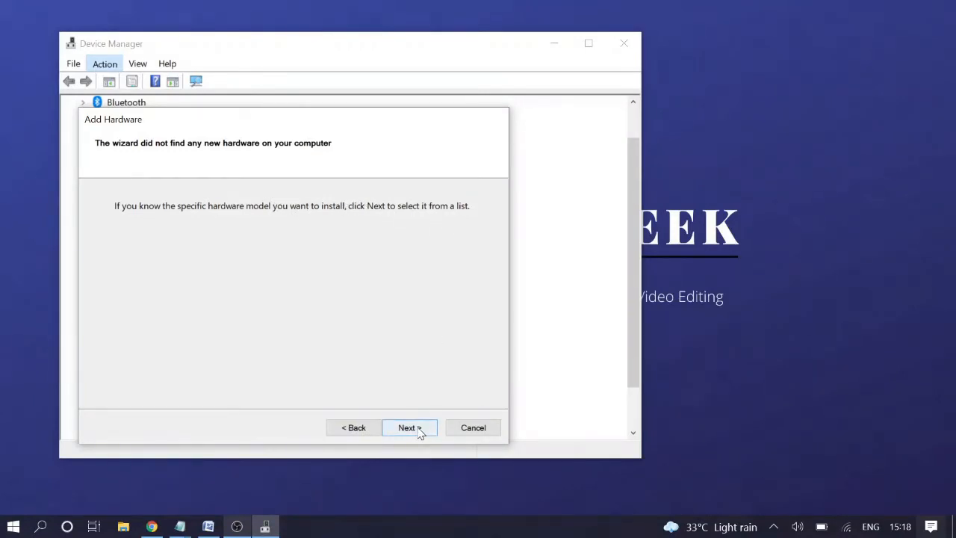
click(407, 427)
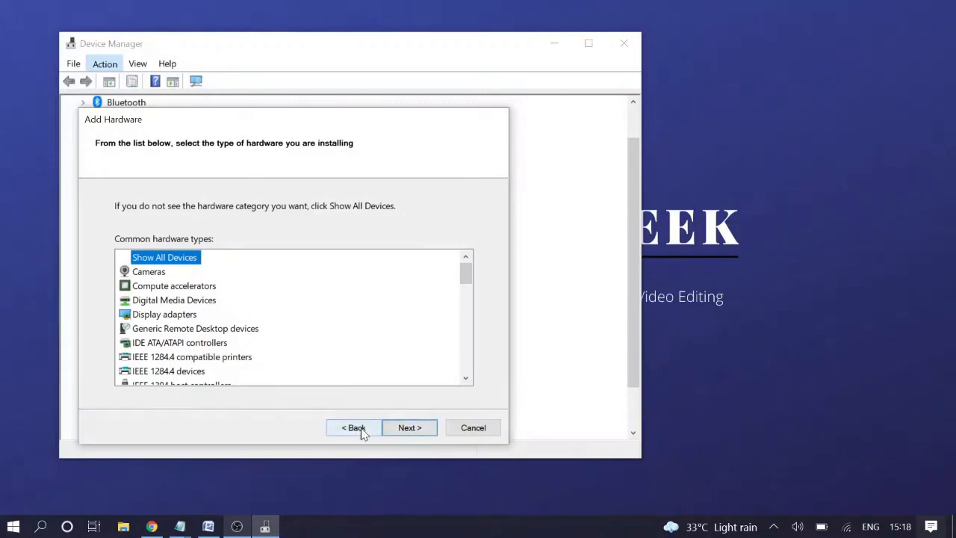
click(353, 427)
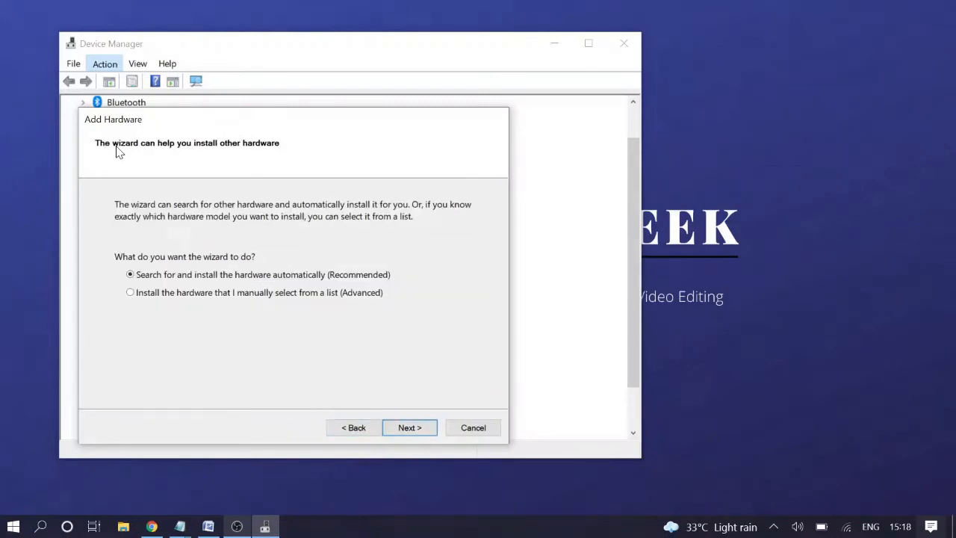
mouse_move(384, 384)
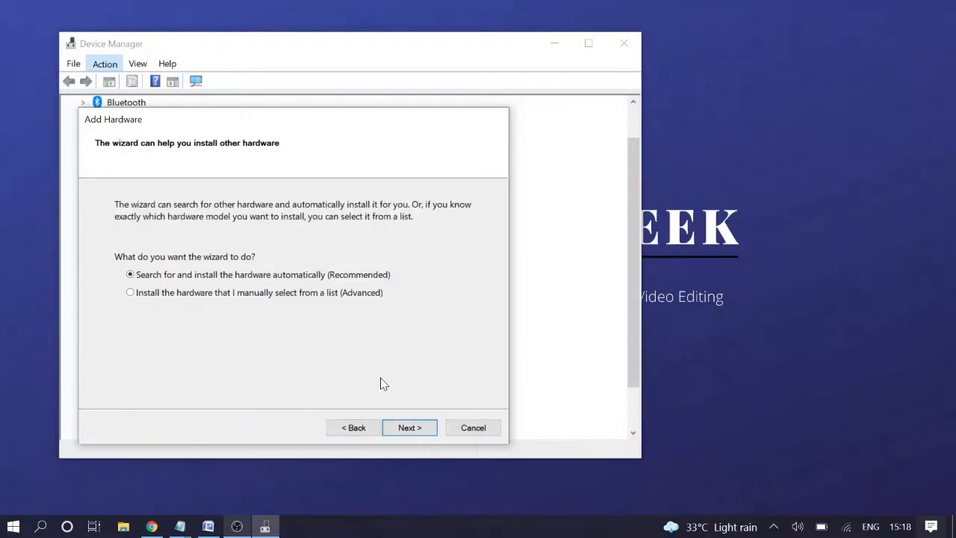
mouse_move(339, 396)
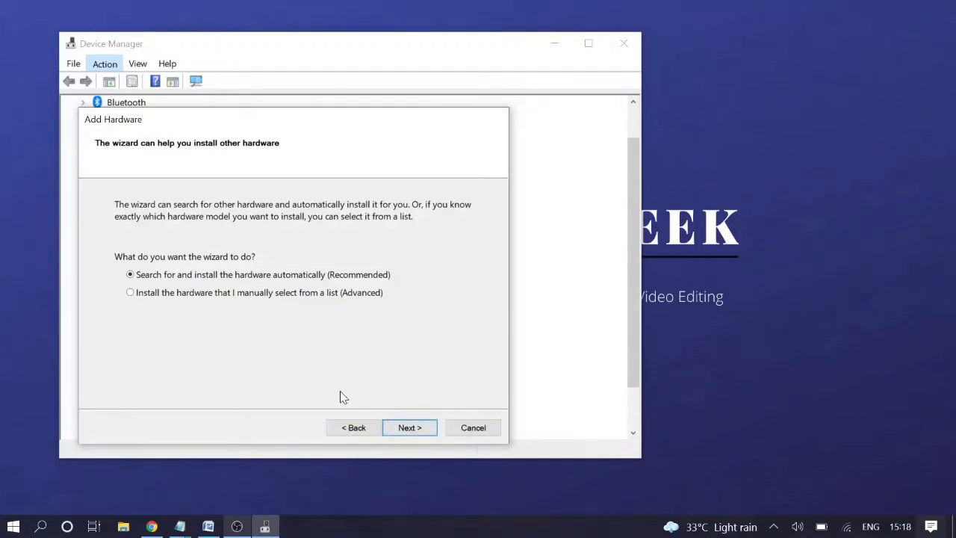
click(410, 427)
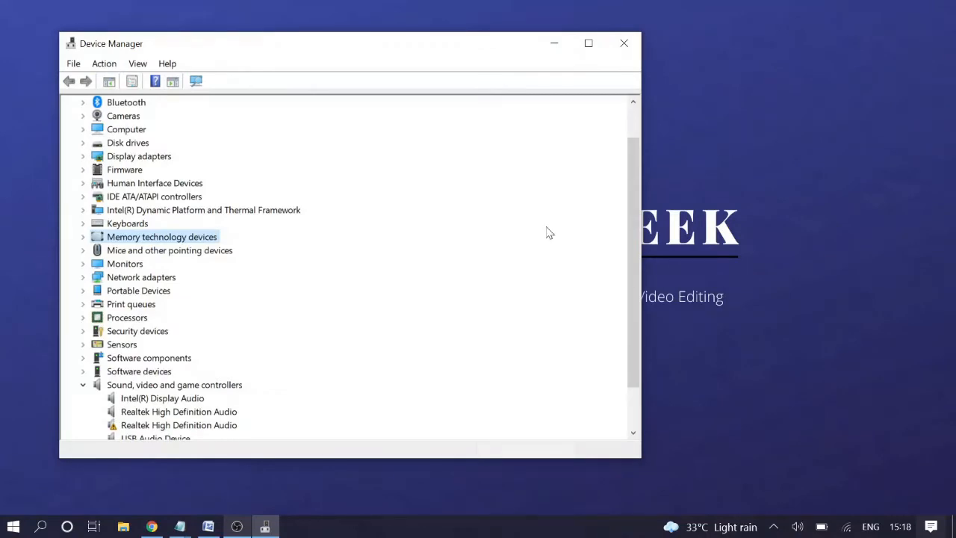
Step: Search Windows for 'network trouble' to find Find and fix network problems
click(42, 526)
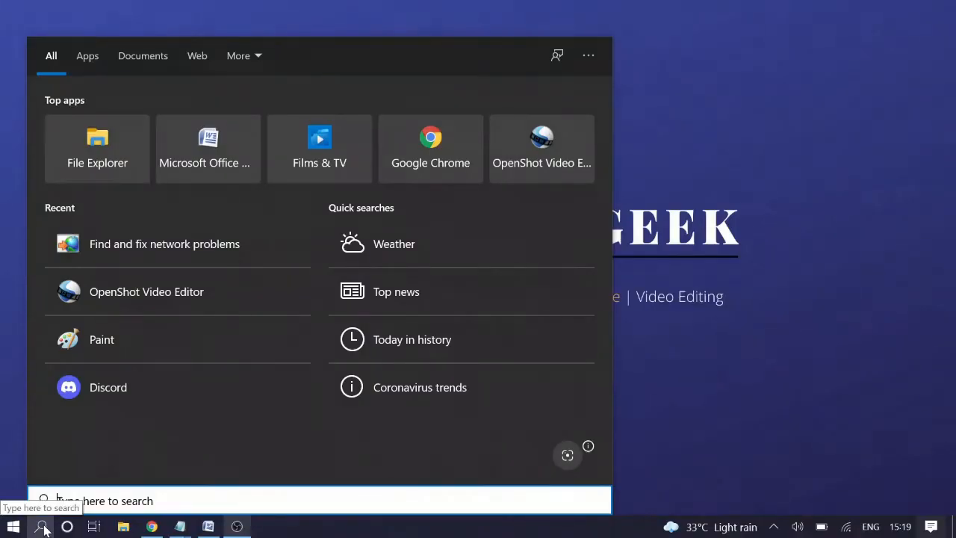
text(network trp)
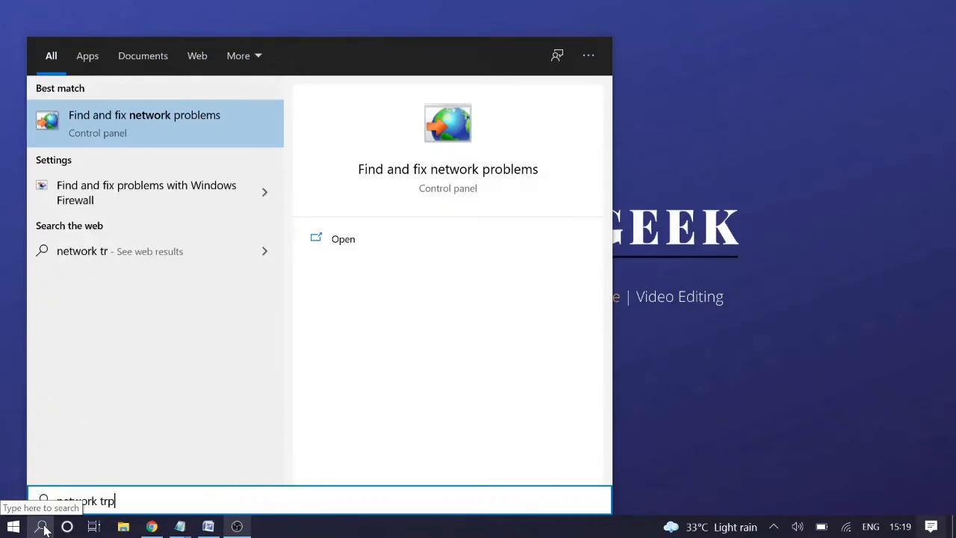
key(backspace)
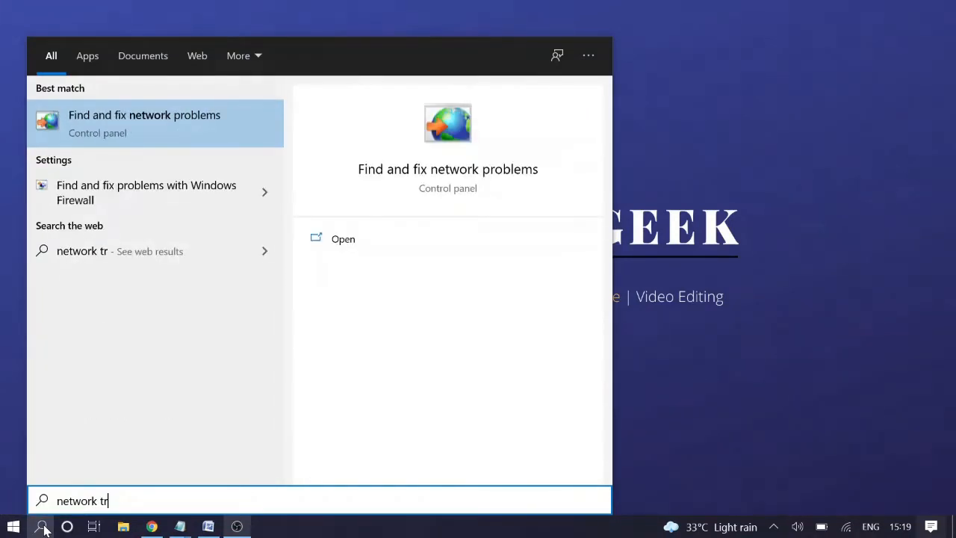
text(ouble)
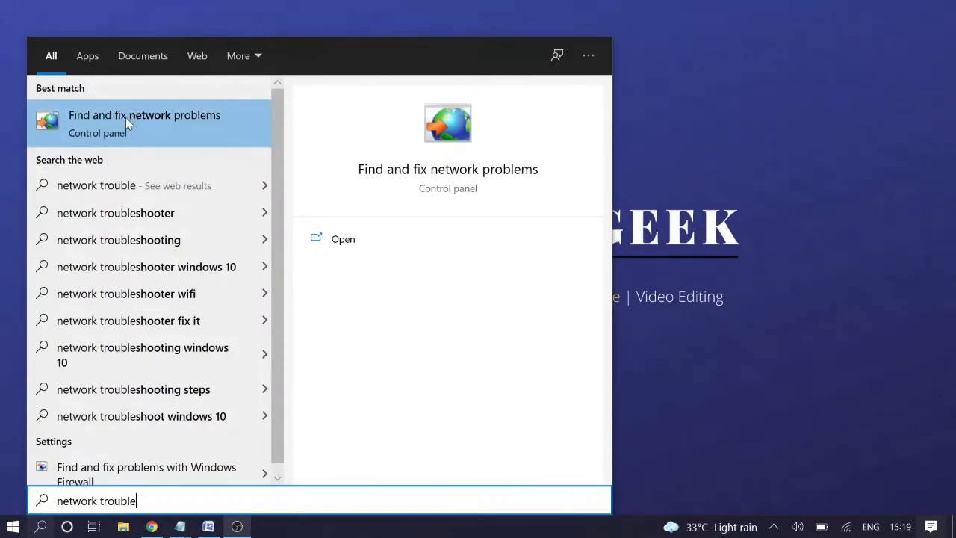
mouse_move(151, 133)
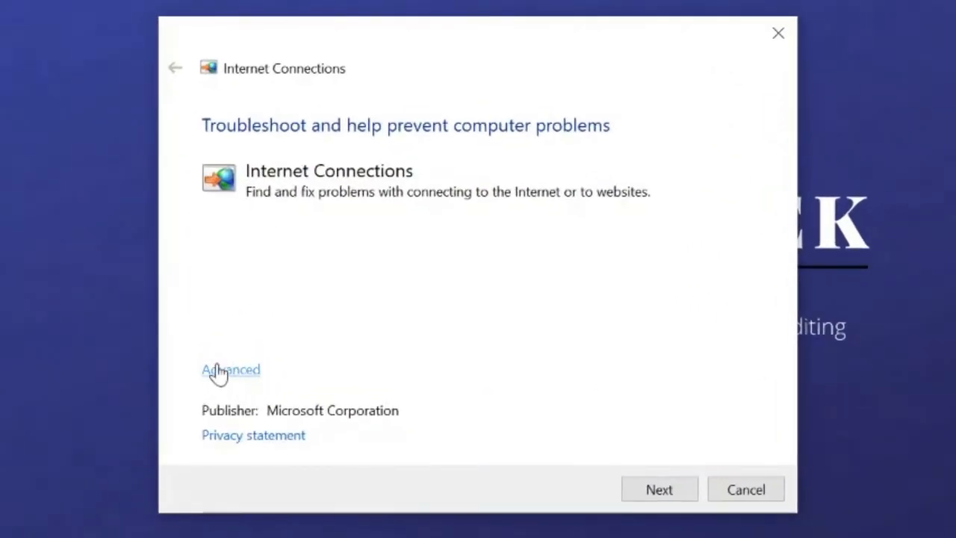
Step: Run the Internet connection troubleshooter with automatic repairs, then close it after no problem is found
click(231, 370)
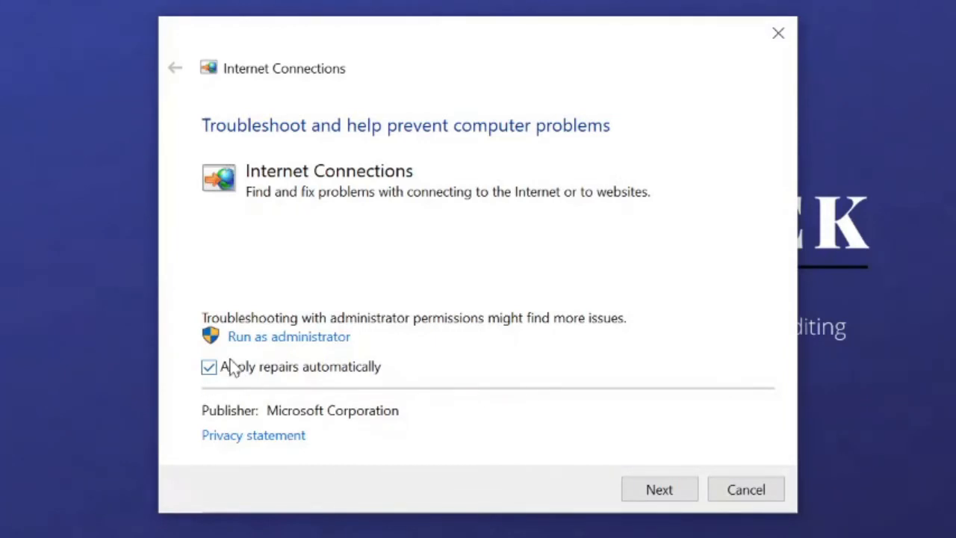
click(658, 490)
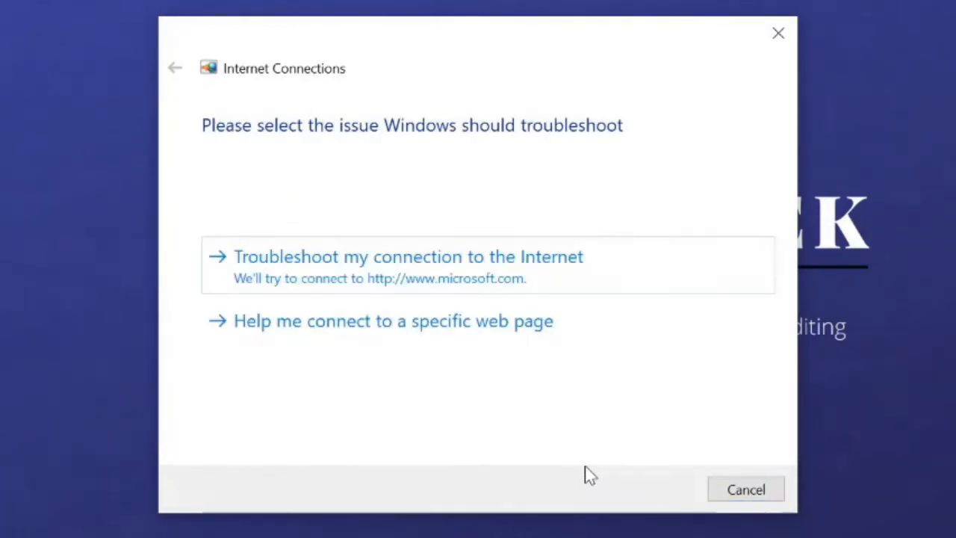
mouse_move(434, 149)
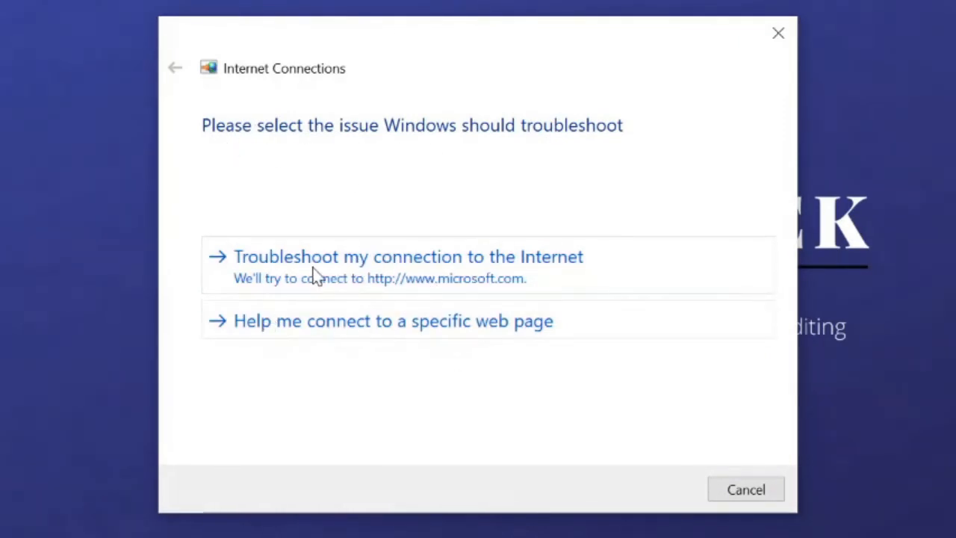
mouse_move(370, 306)
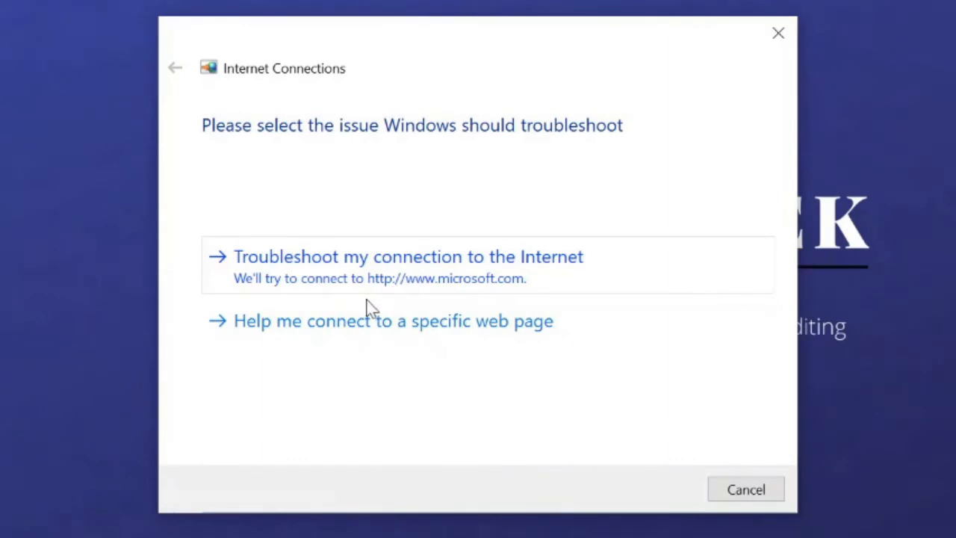
click(408, 256)
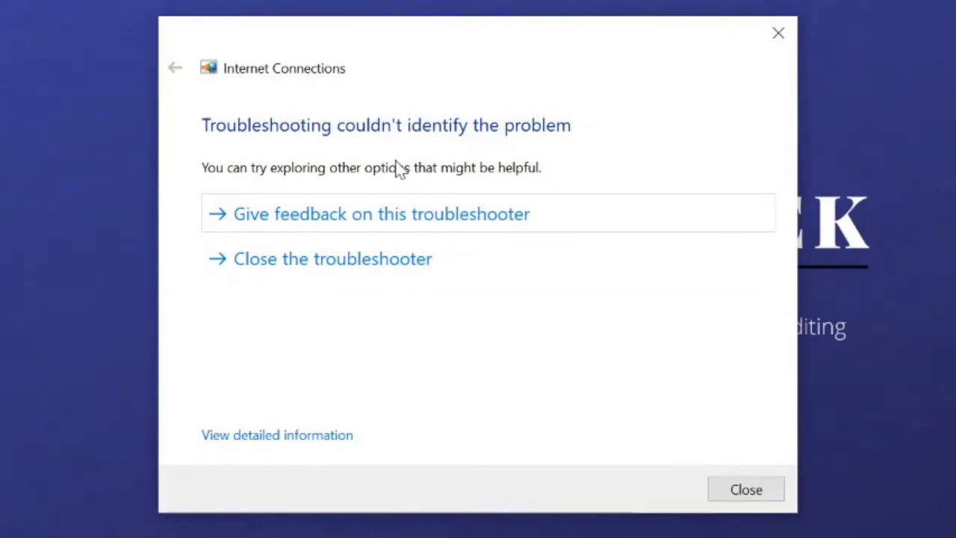
mouse_move(398, 168)
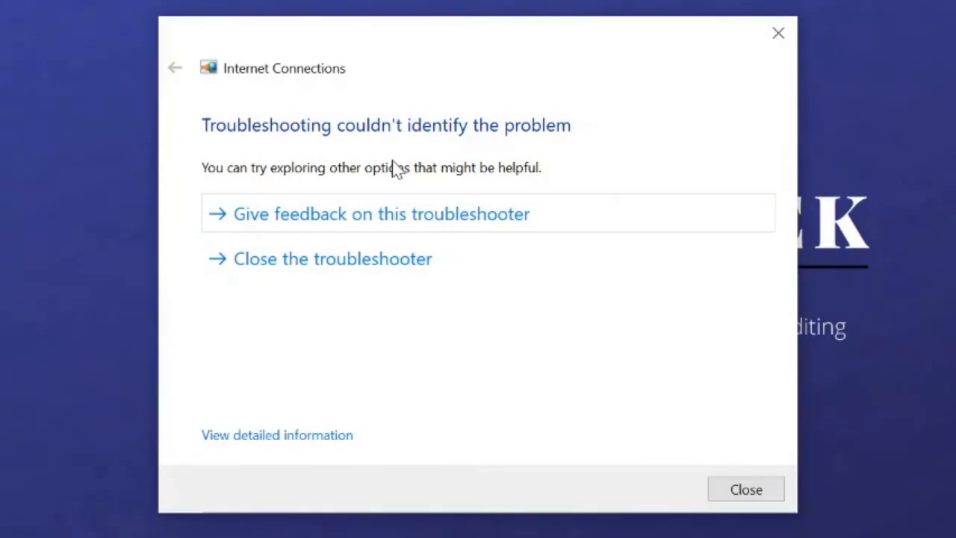
mouse_move(383, 177)
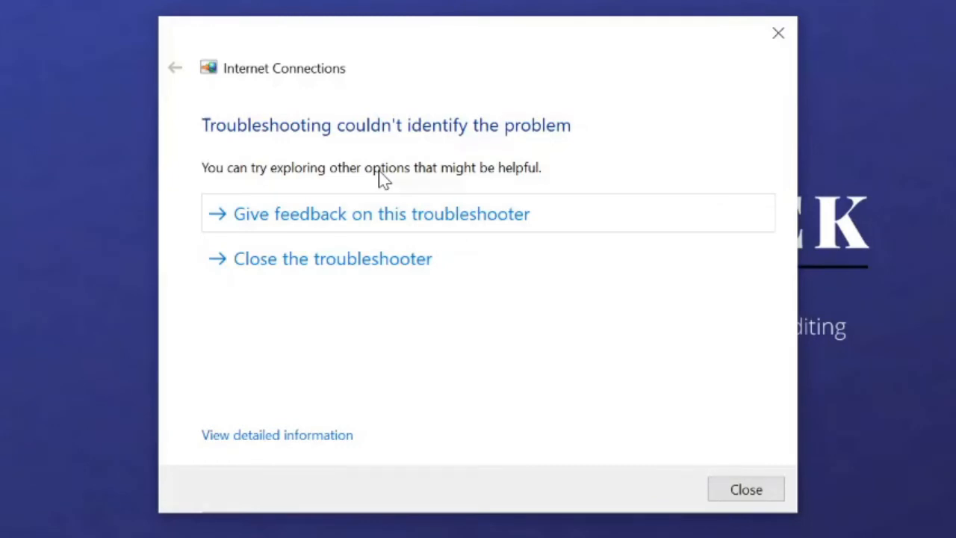
mouse_move(492, 356)
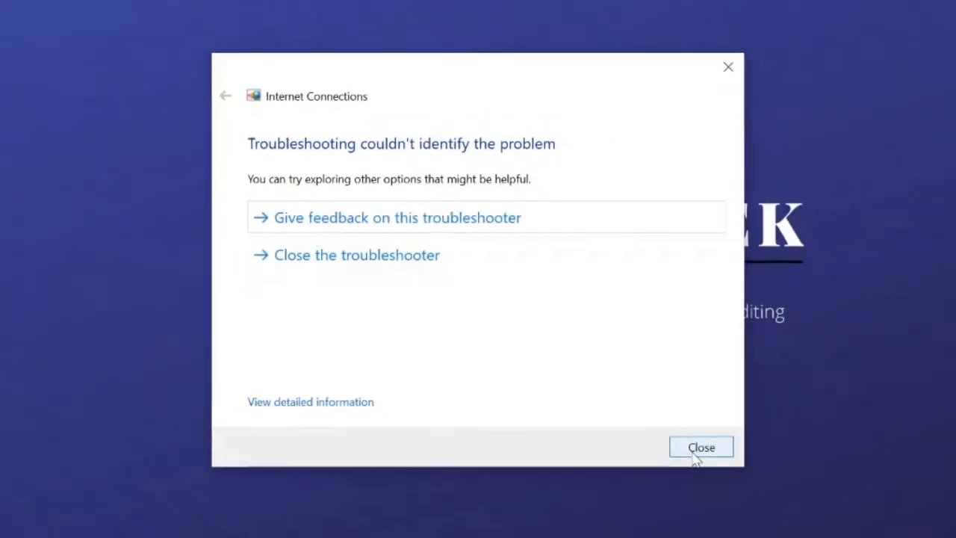
click(701, 446)
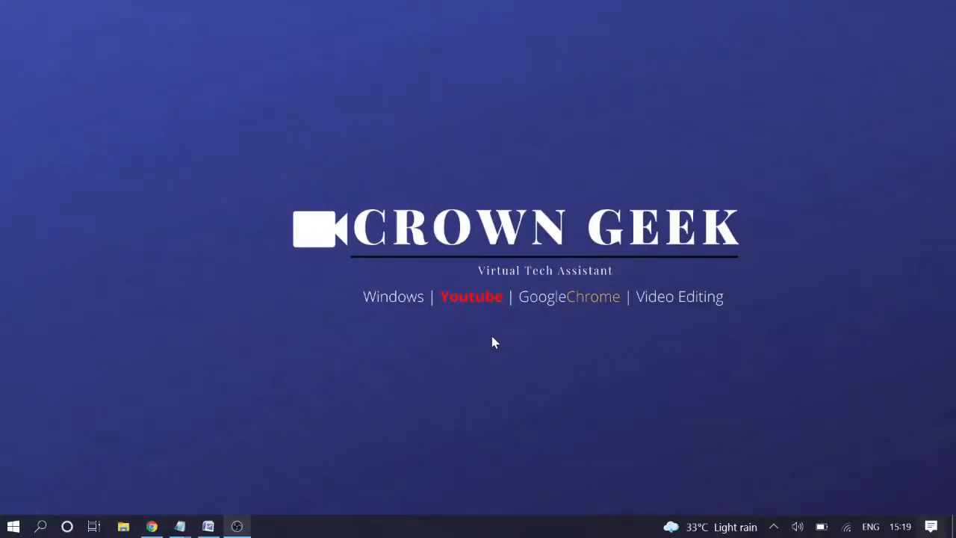
mouse_move(826, 461)
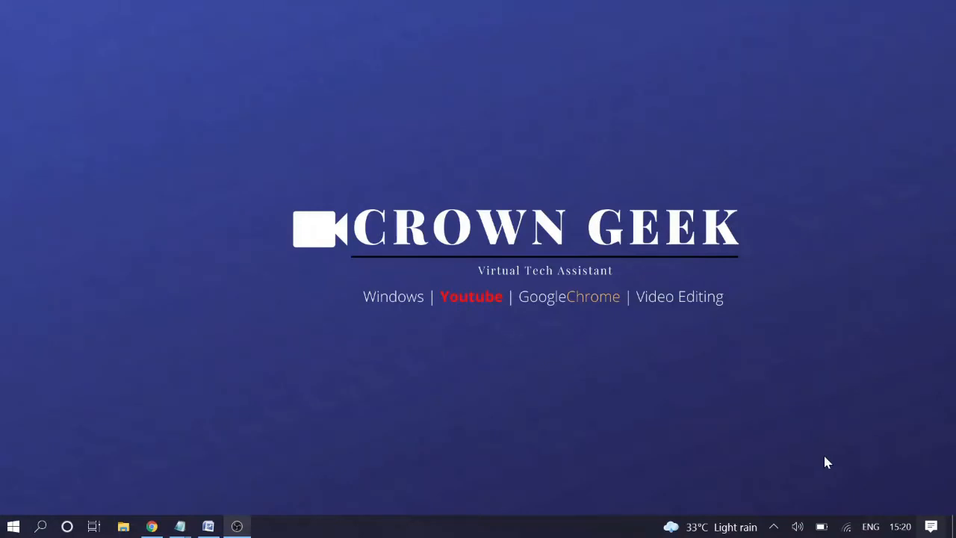
mouse_move(564, 180)
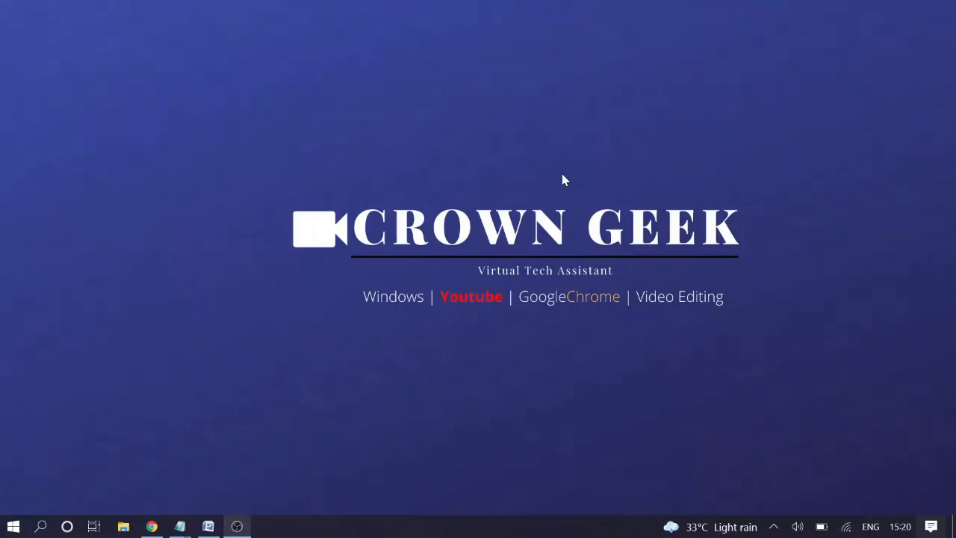
mouse_move(562, 184)
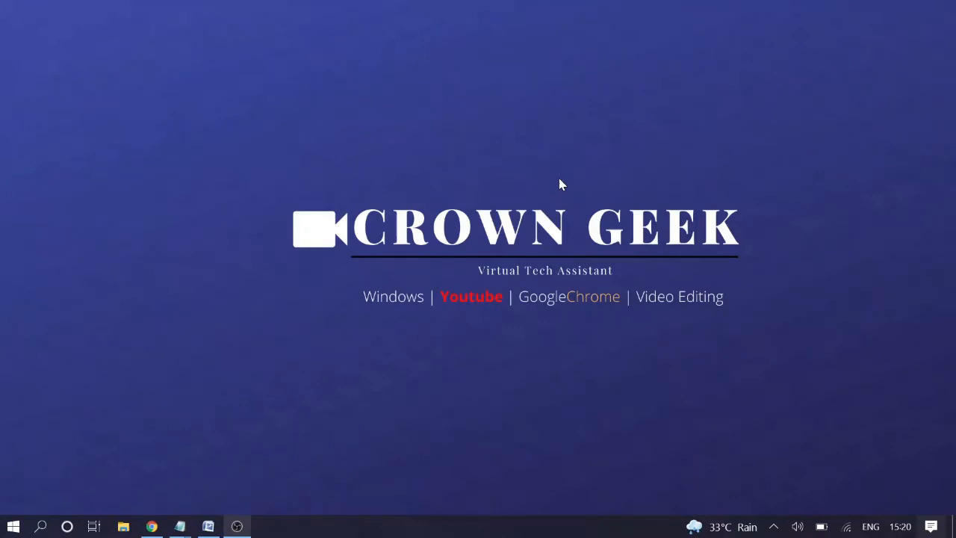
Step: Open an administrator Command Prompt and run netsh winsock reset
text(cmd)
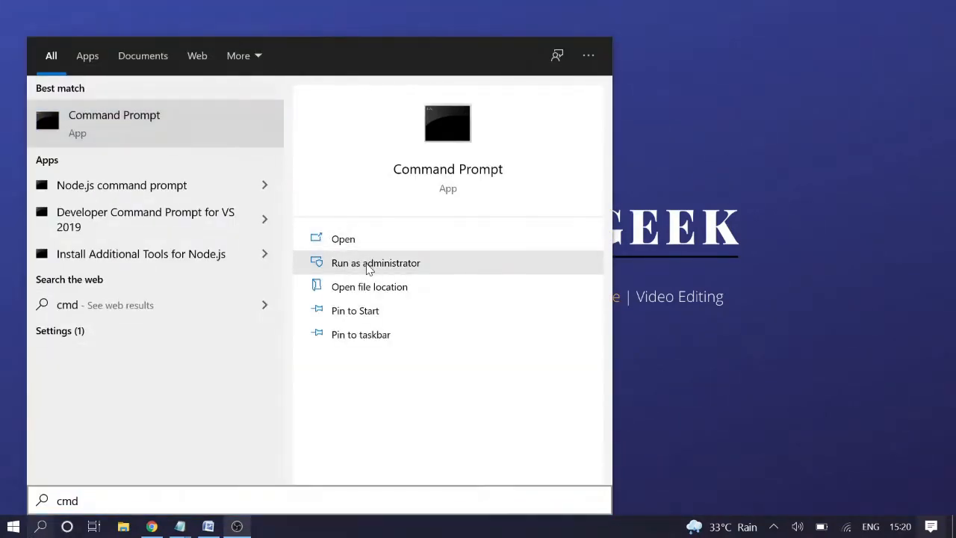
click(375, 262)
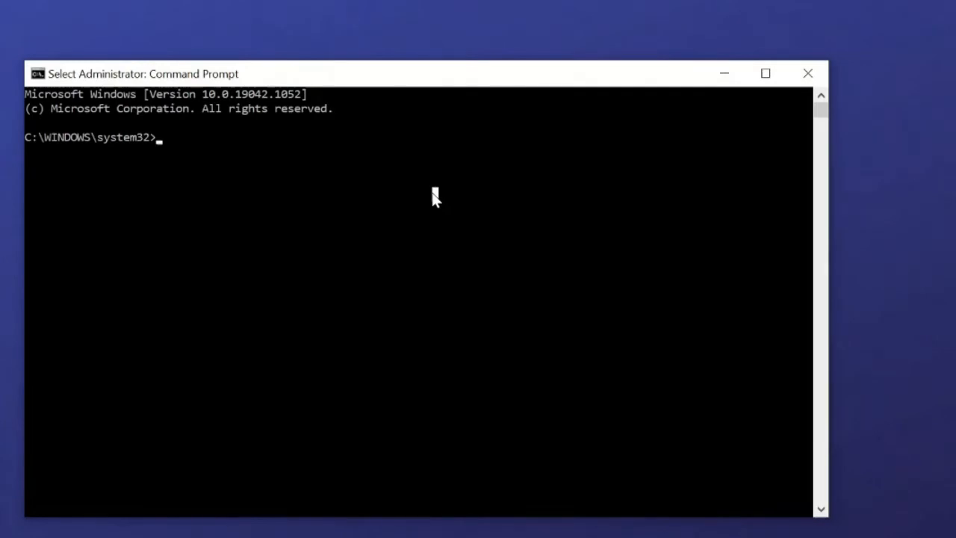
text(nets)
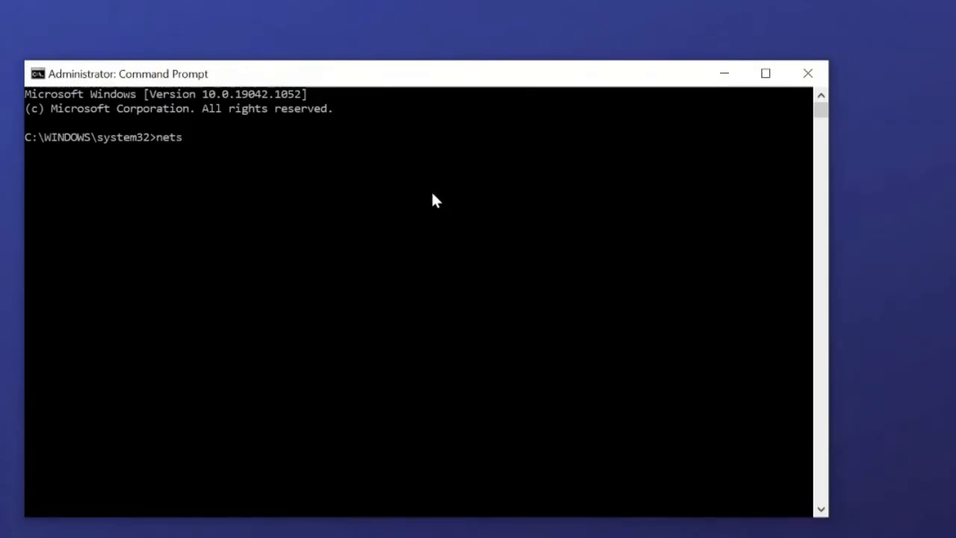
text(h)
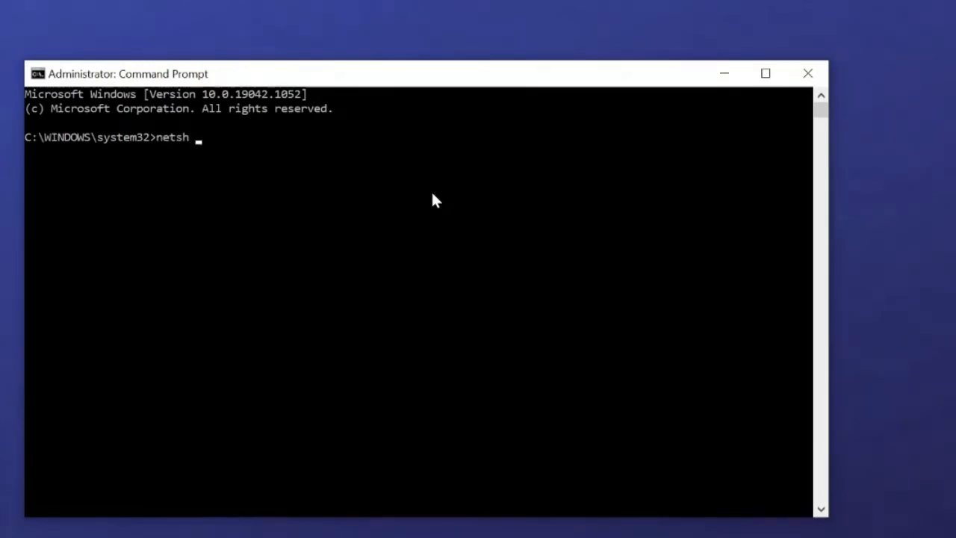
text(wo)
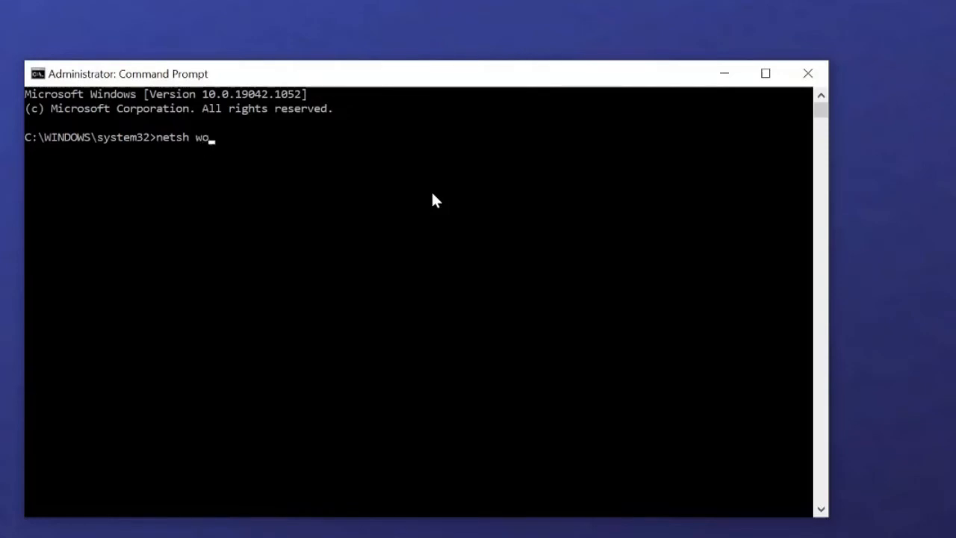
text(insock res)
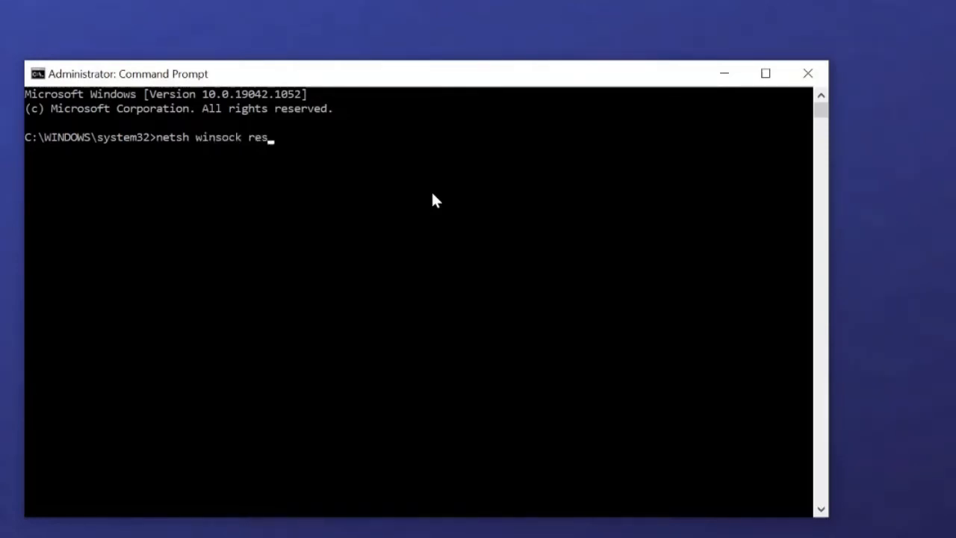
text(et)
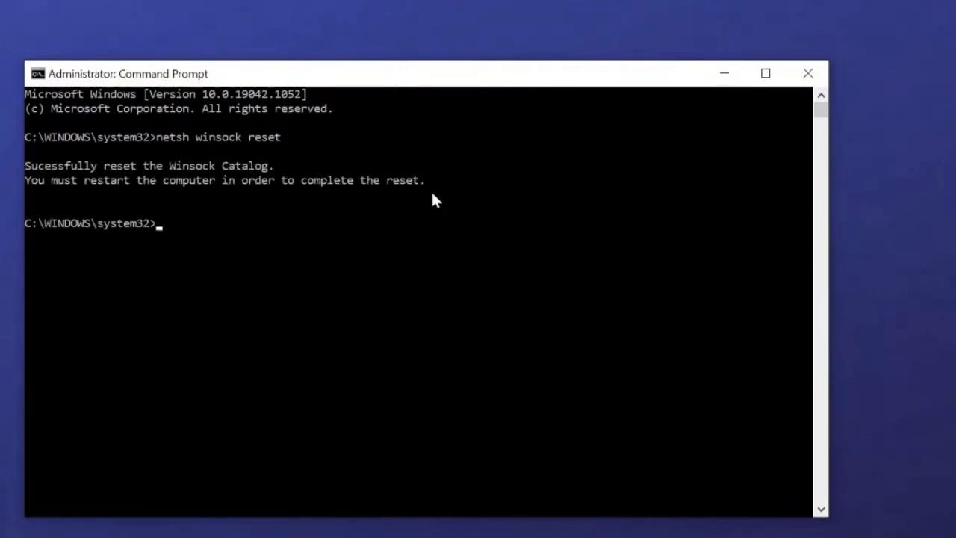
mouse_move(40, 332)
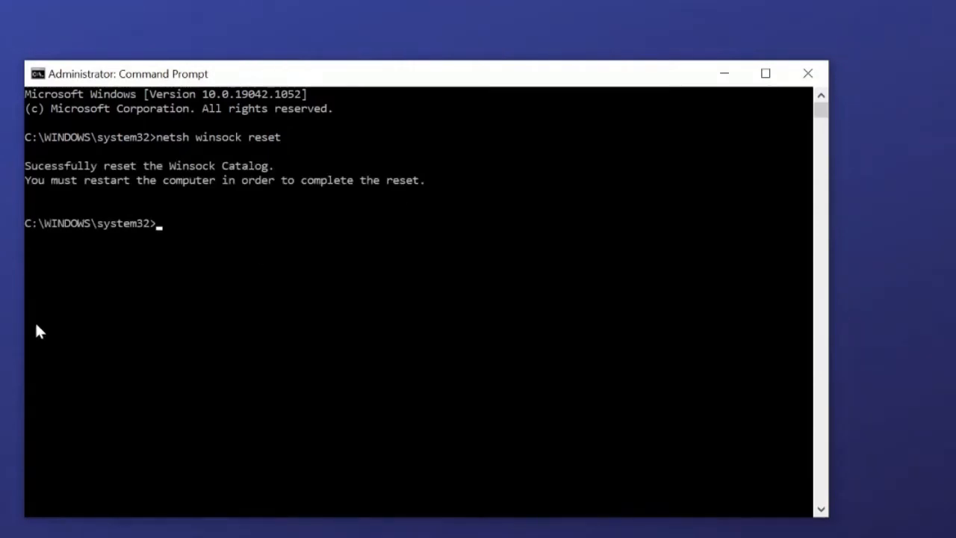
mouse_move(228, 171)
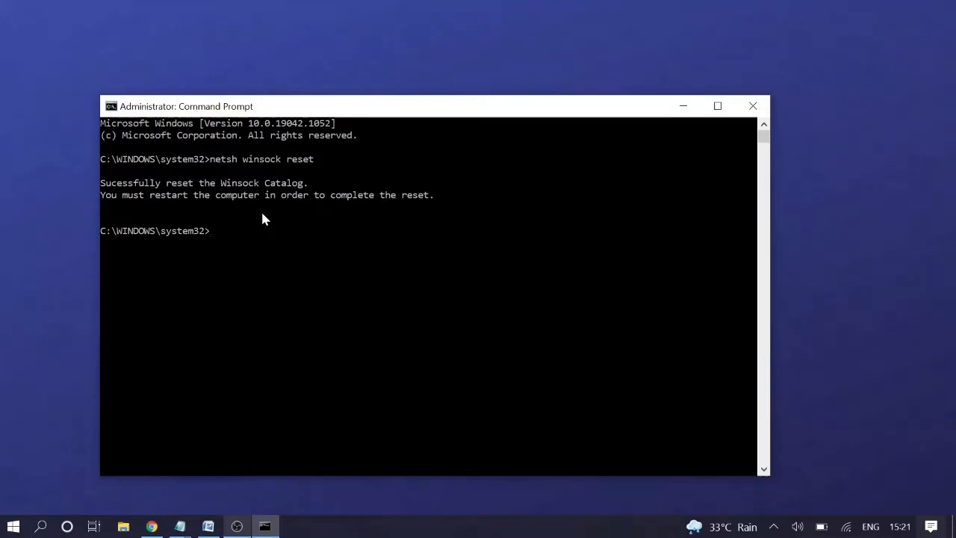
mouse_move(356, 181)
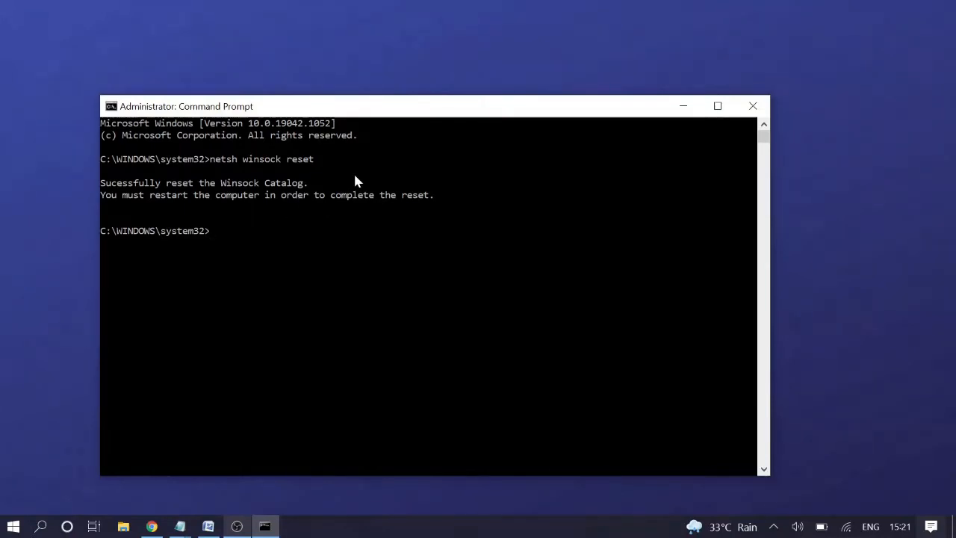
mouse_move(345, 193)
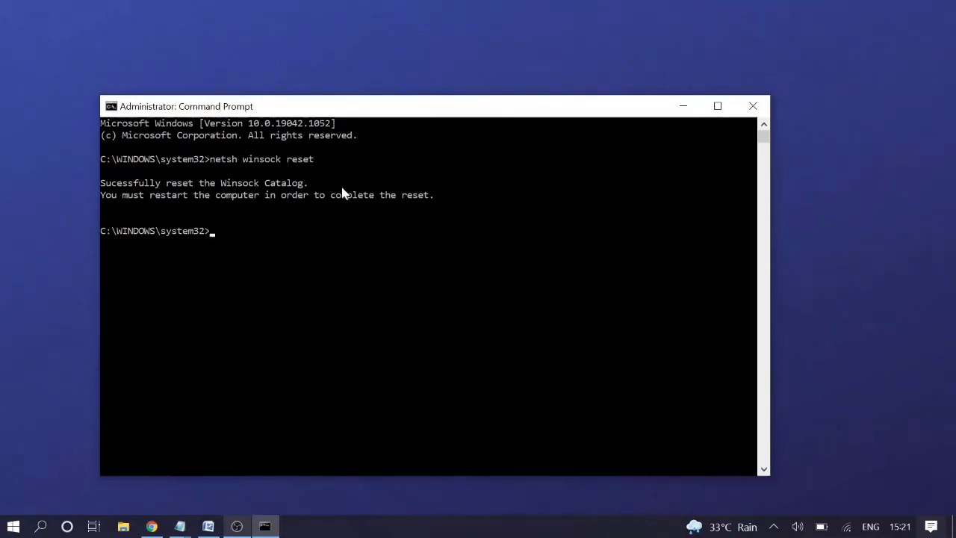
mouse_move(335, 196)
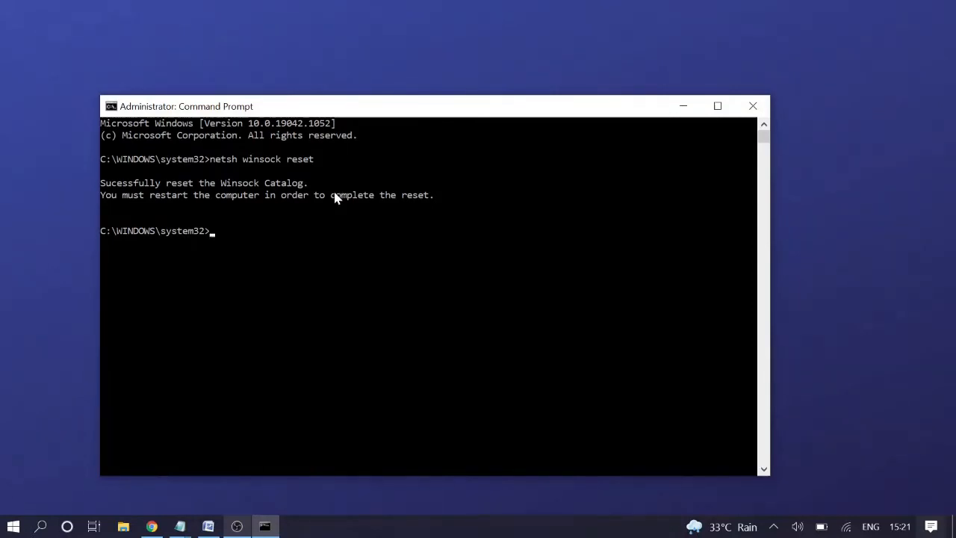
mouse_move(753, 105)
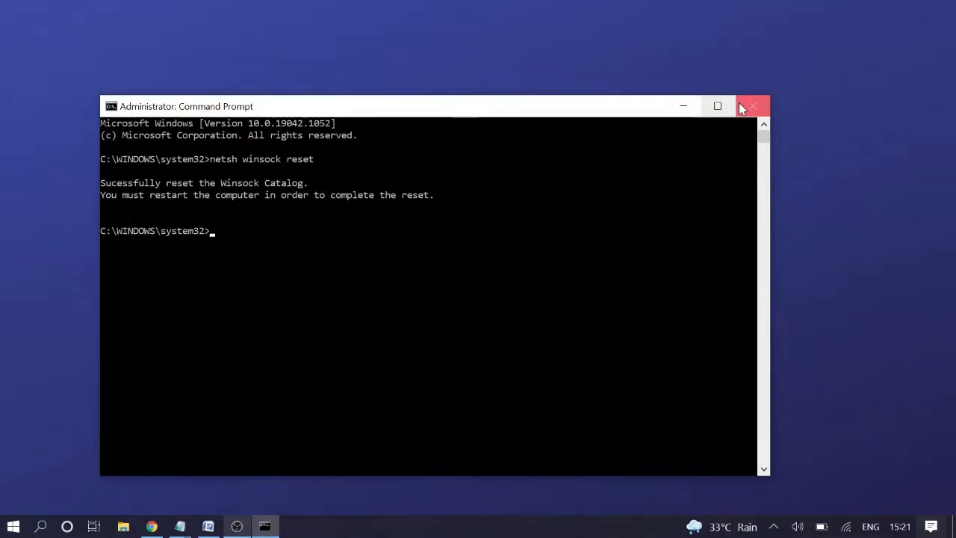
Step: Close the admin prompt and run netcfg -d in a new Command Prompt
click(752, 106)
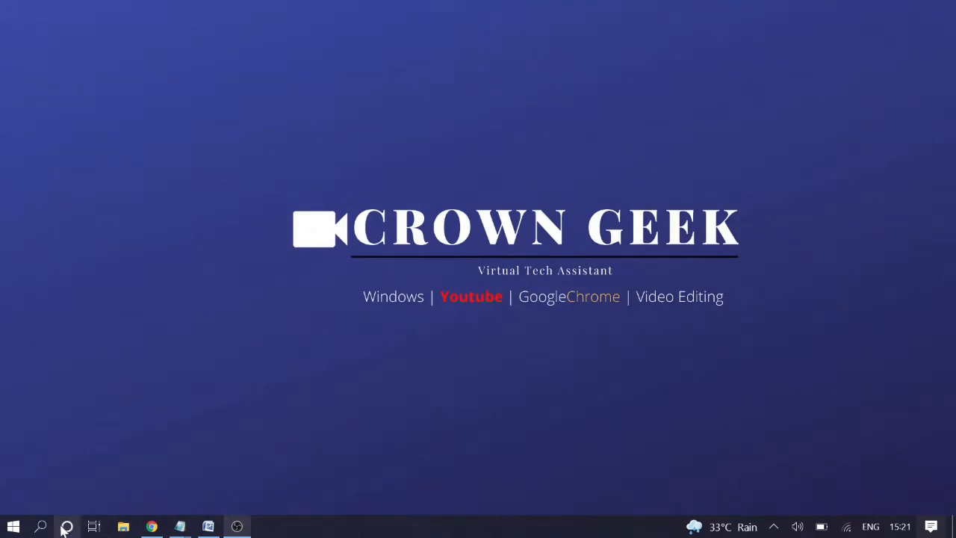
click(67, 526)
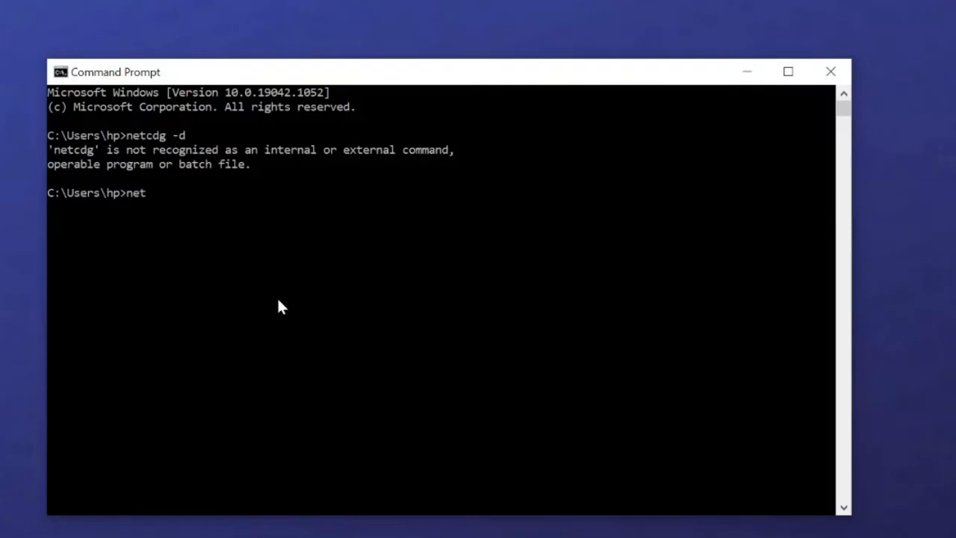
text(cfg)
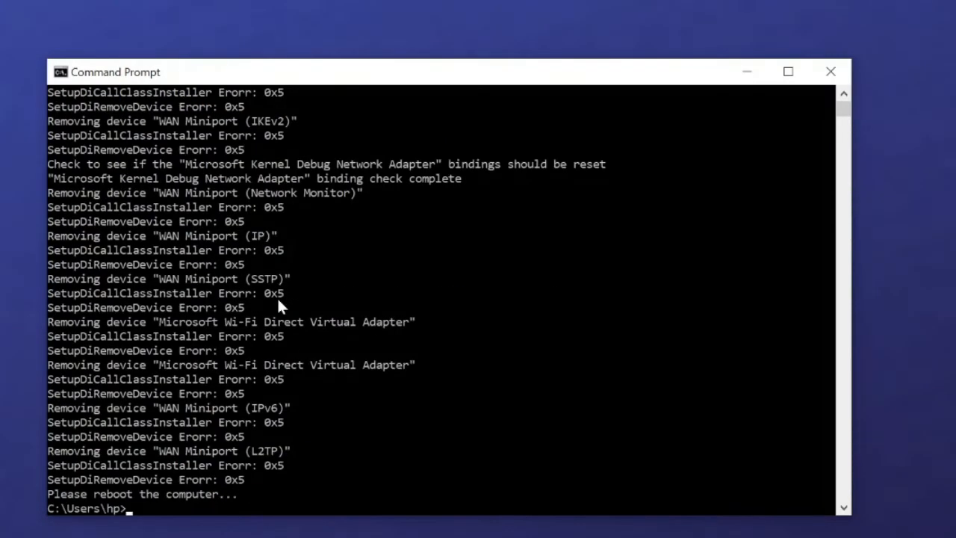
scroll(down, 3)
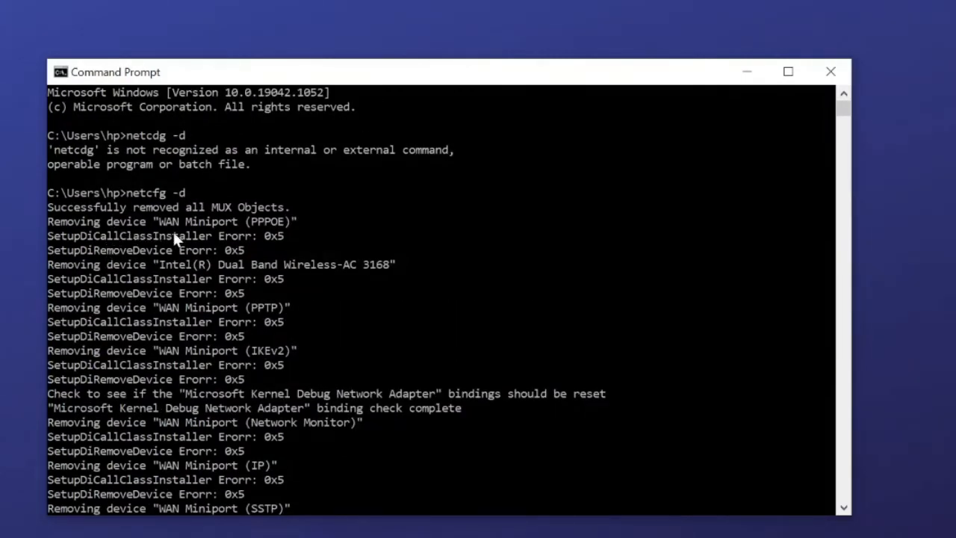
mouse_move(86, 254)
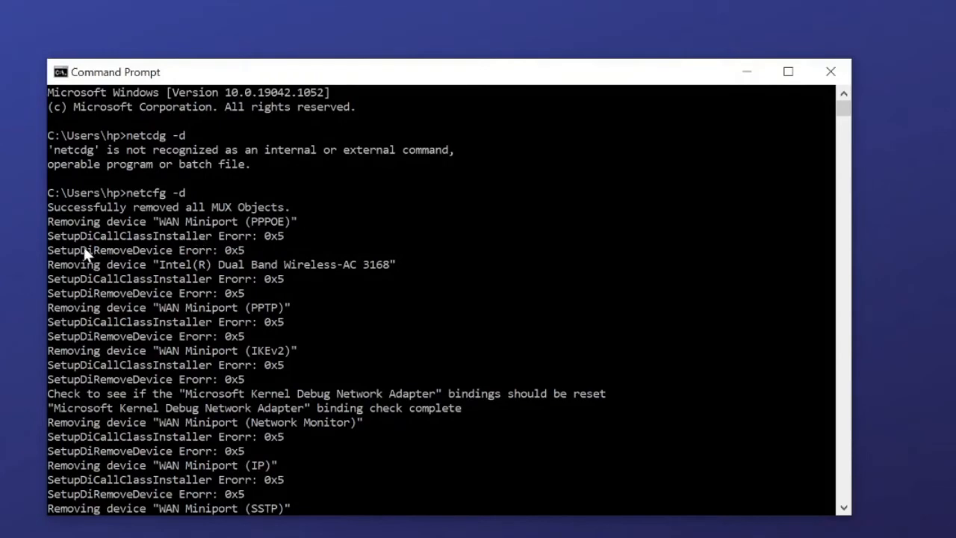
scroll(down, 3)
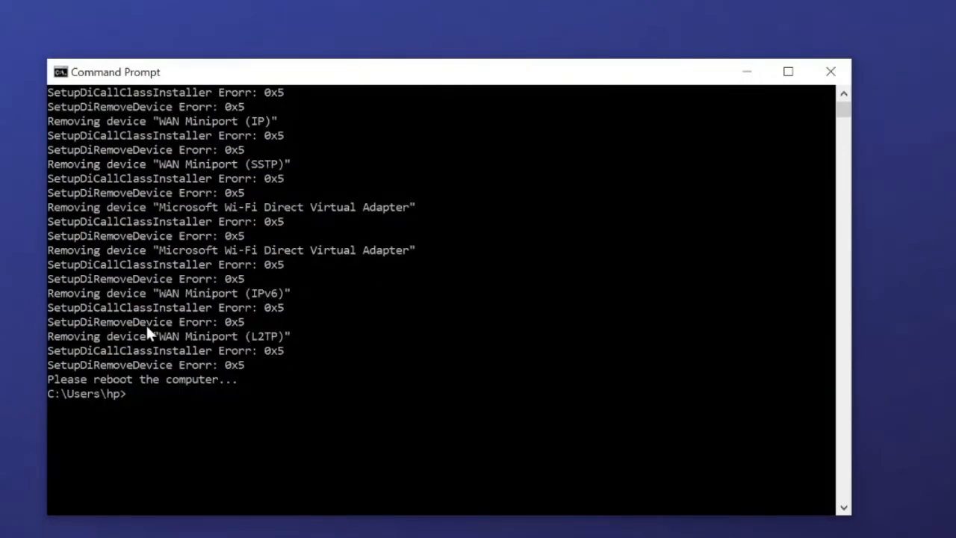
mouse_move(112, 400)
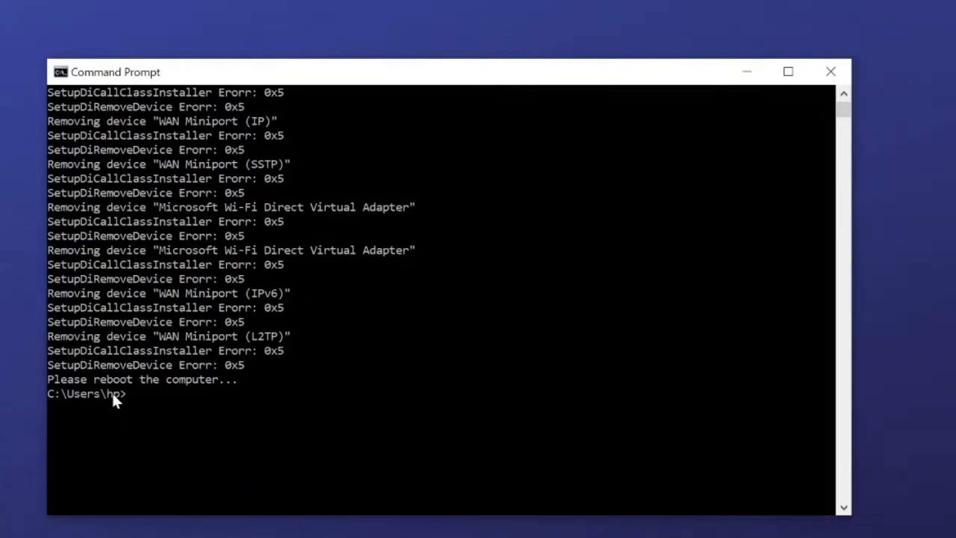
mouse_move(157, 383)
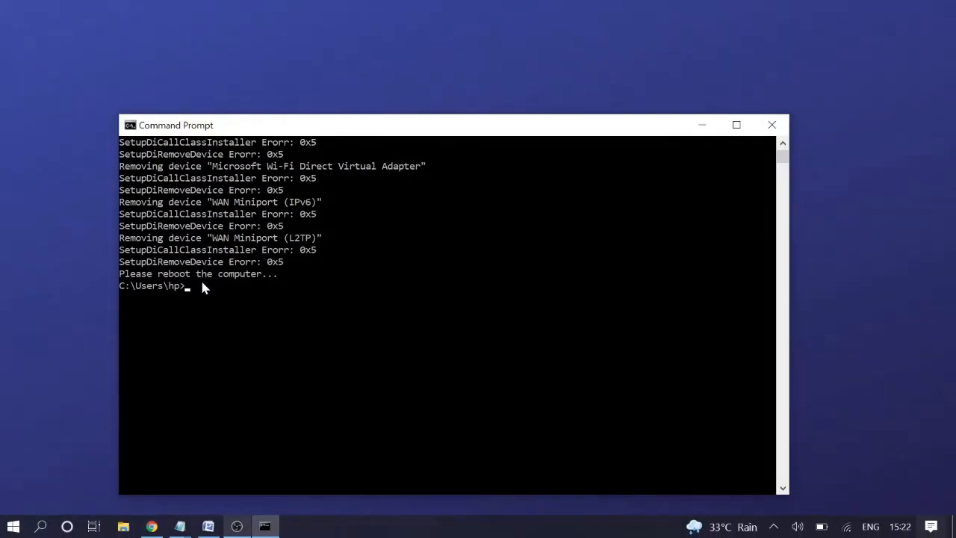
mouse_move(772, 125)
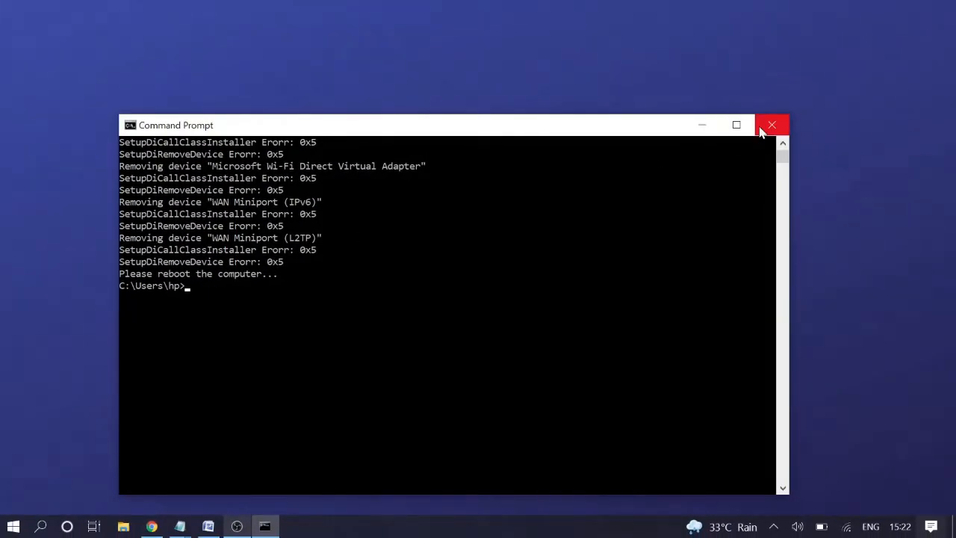
Step: Close Command Prompt and launch services.msc from the Run dialog
click(772, 124)
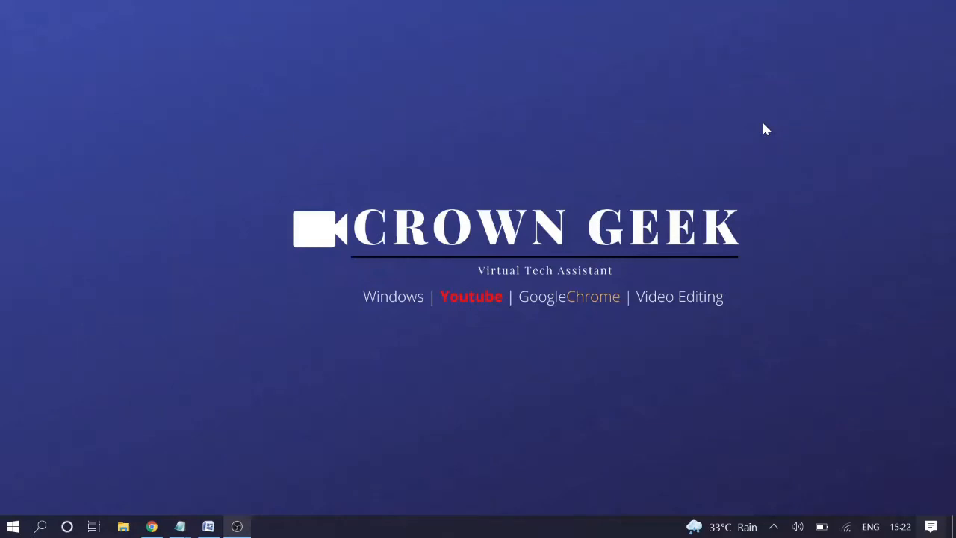
mouse_move(754, 136)
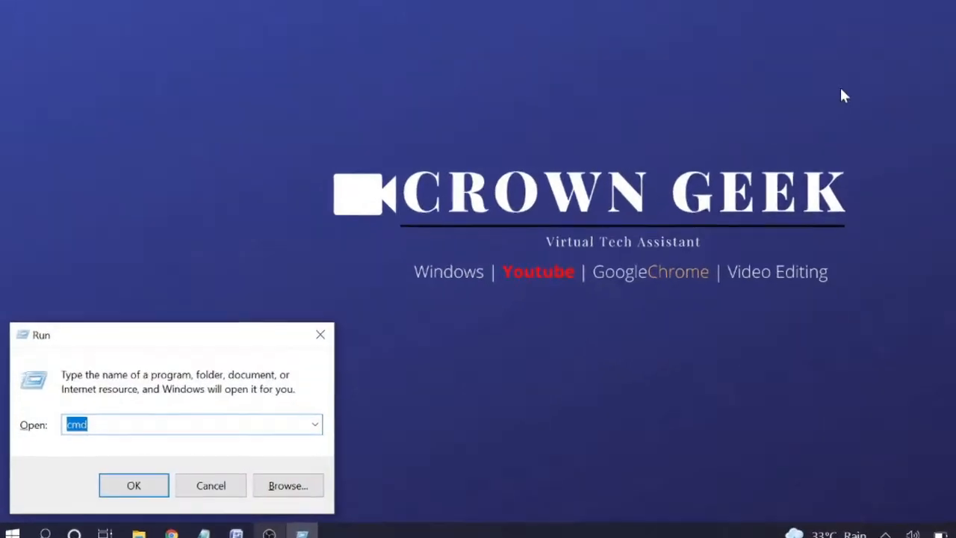
text(services)
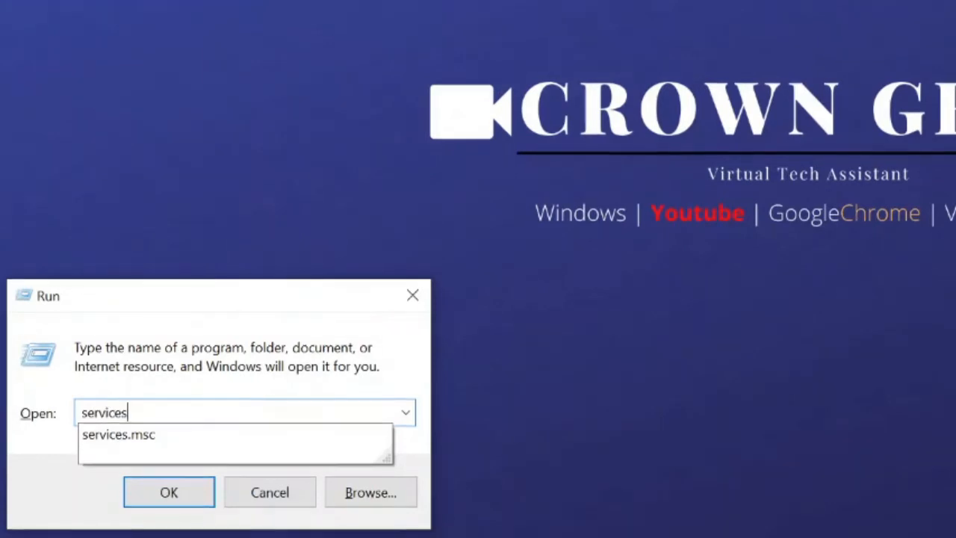
click(118, 434)
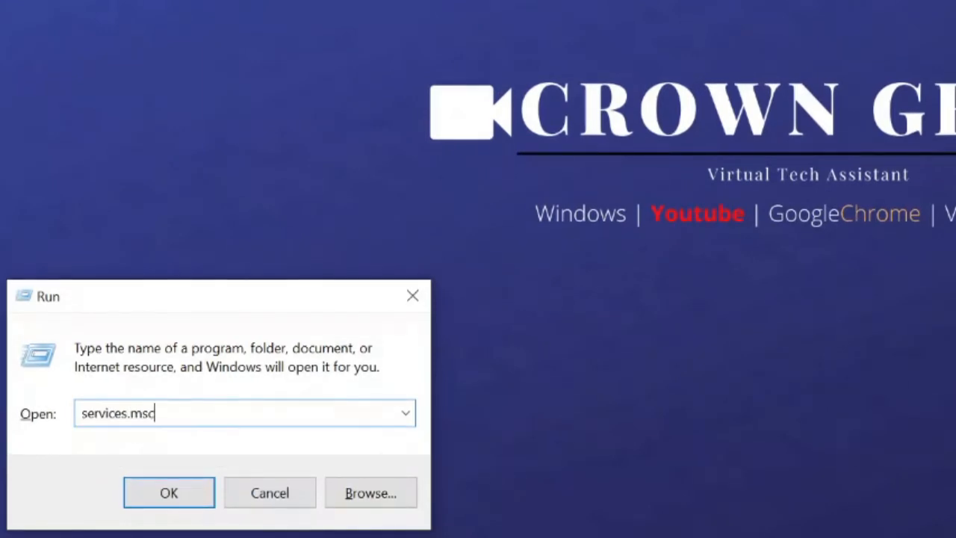
click(169, 492)
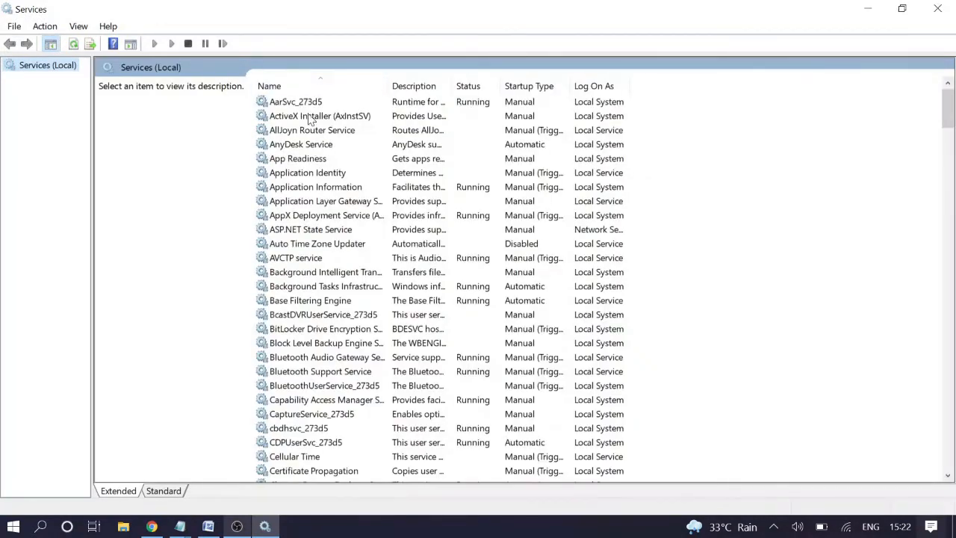
mouse_move(336, 278)
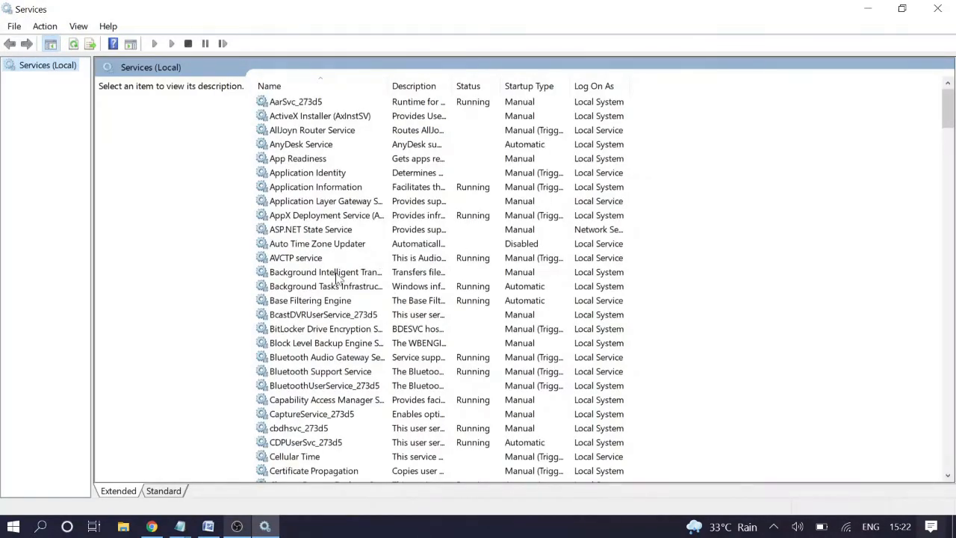
mouse_move(306, 179)
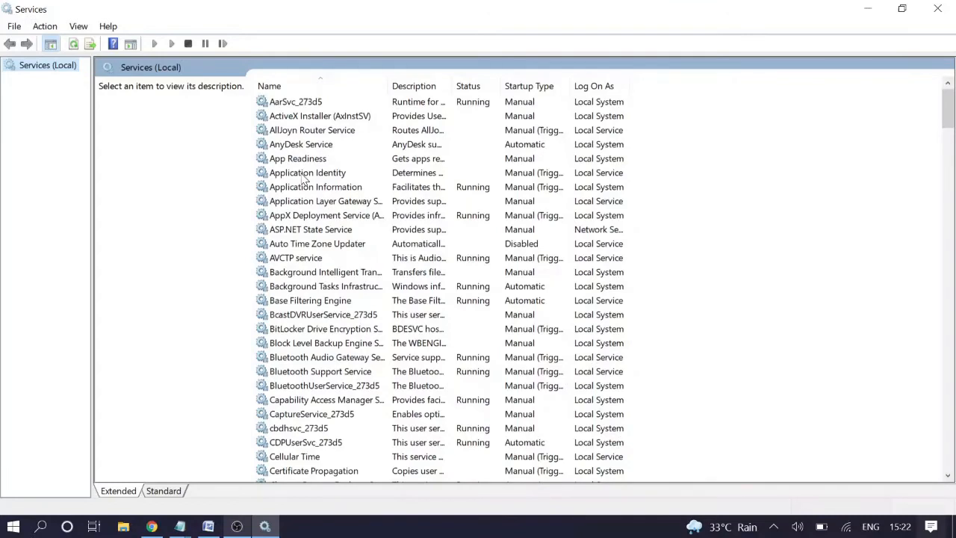
Step: Scroll to the W services and select WLAN AutoConfig
click(307, 172)
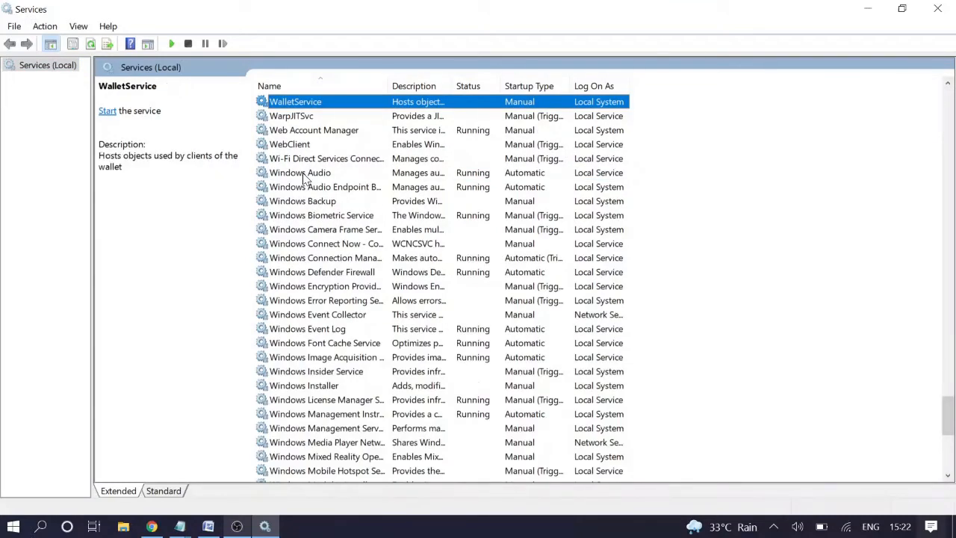
scroll(down, 3)
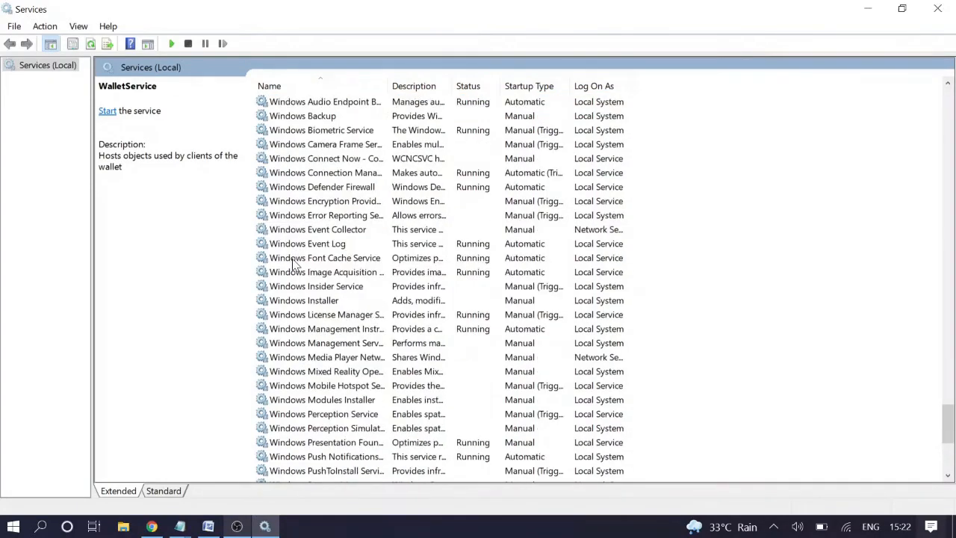
scroll(down, 3)
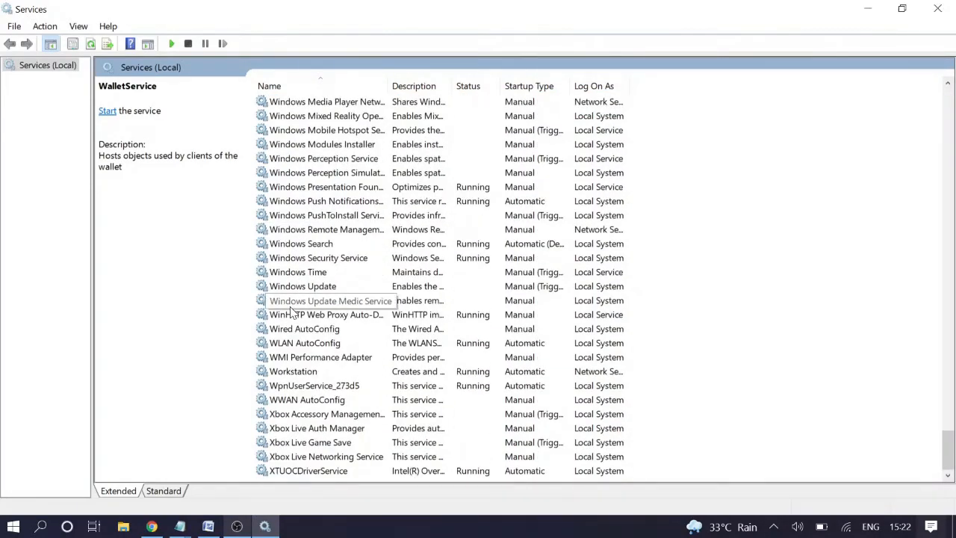
click(304, 343)
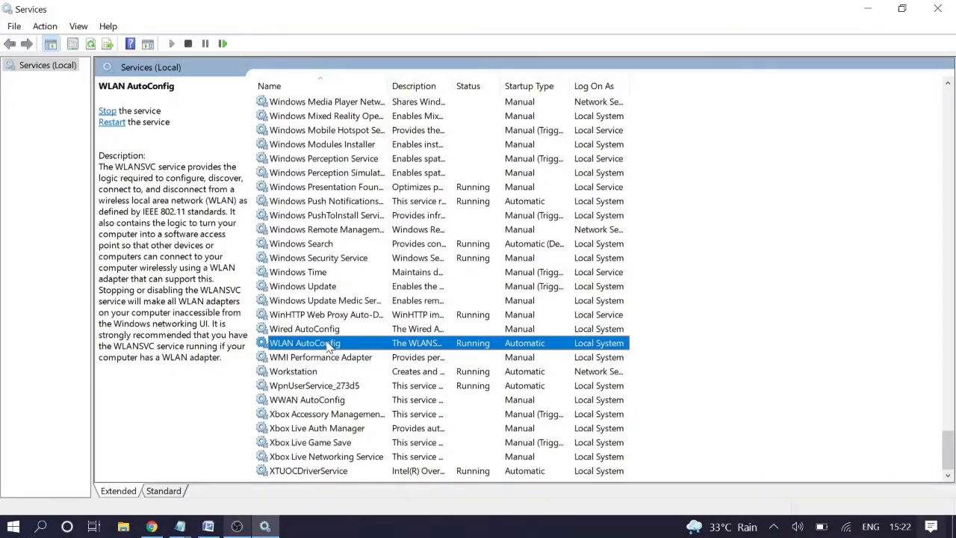
Step: Stop and restart WLAN AutoConfig with Automatic startup, then confirm its properties
double_click(304, 343)
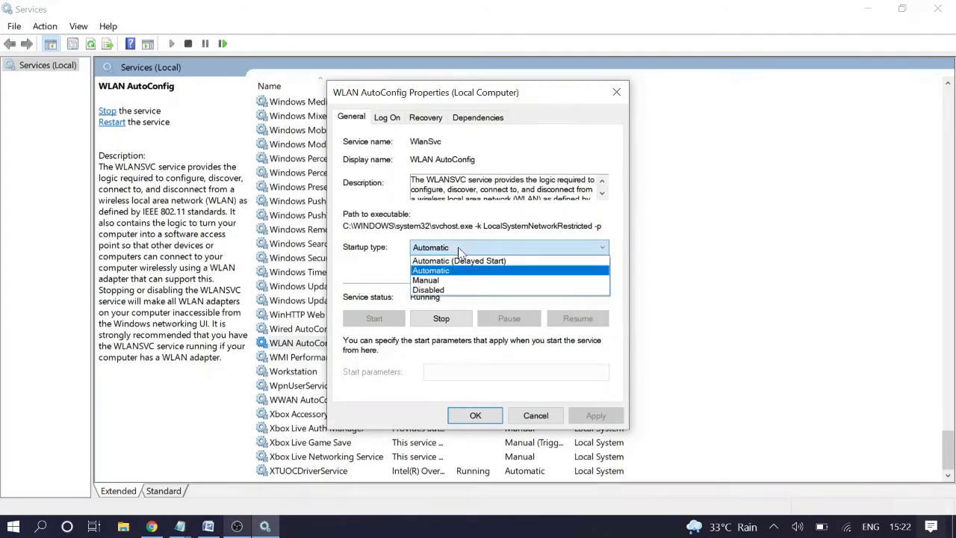
mouse_move(444, 290)
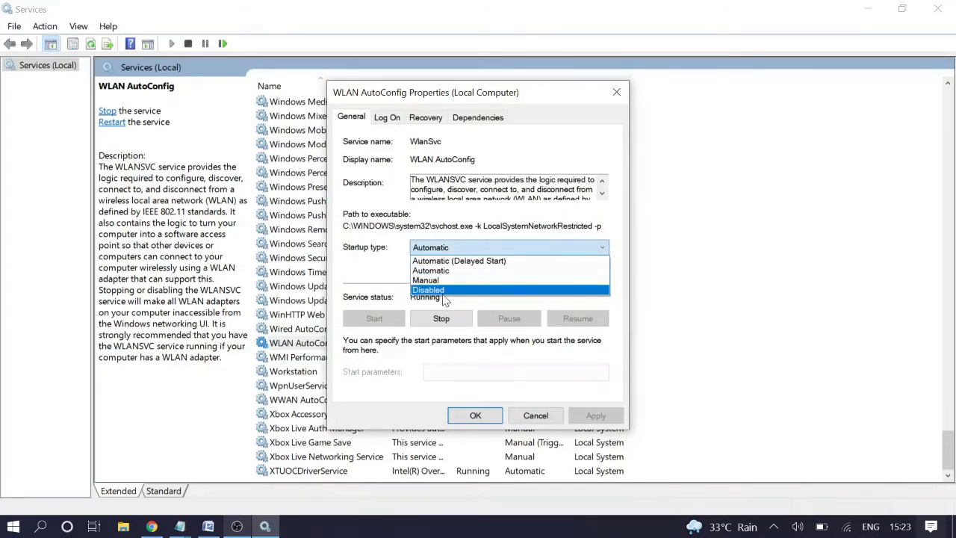
mouse_move(430, 270)
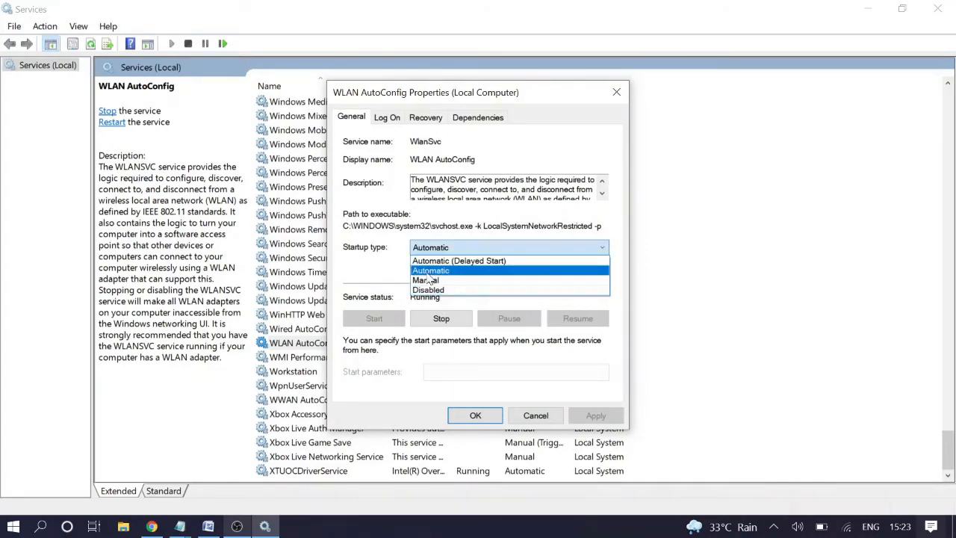
click(430, 270)
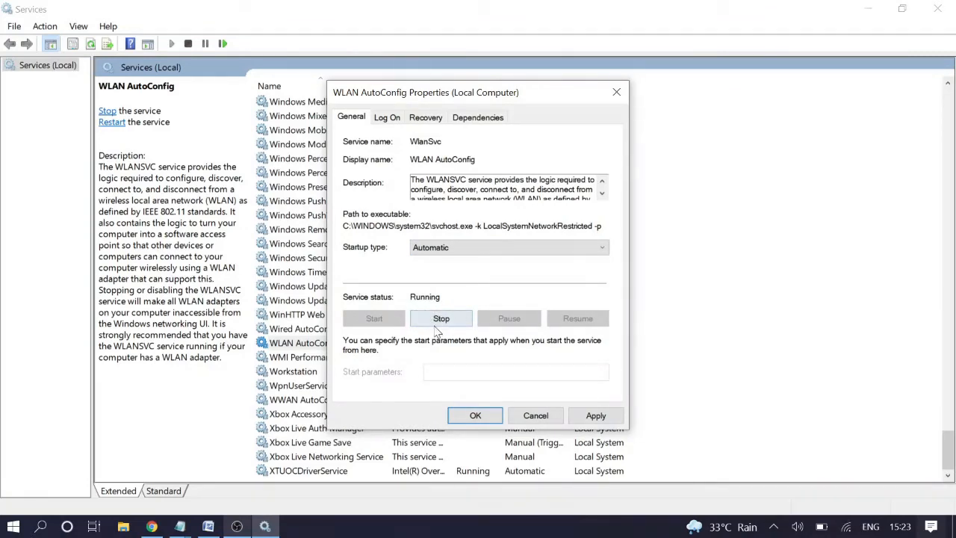
click(441, 318)
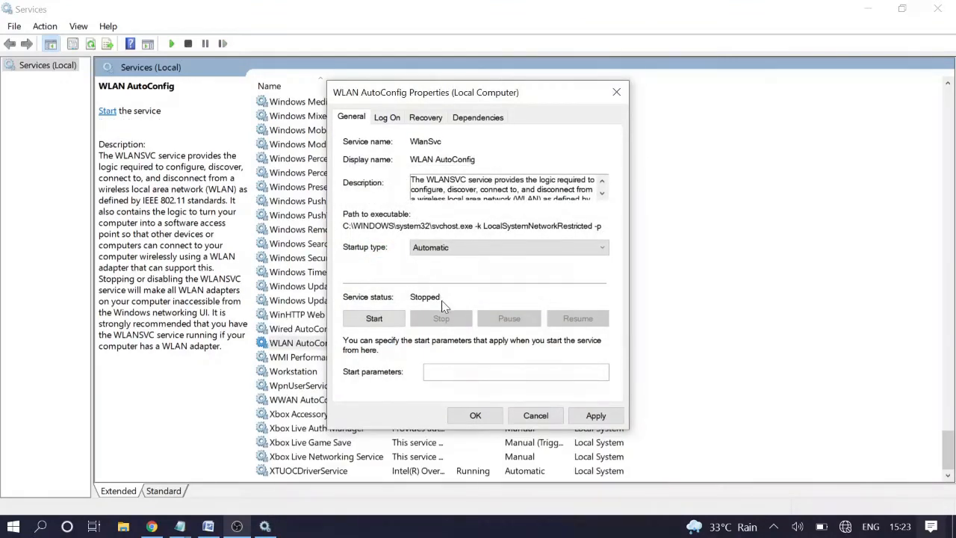
click(374, 318)
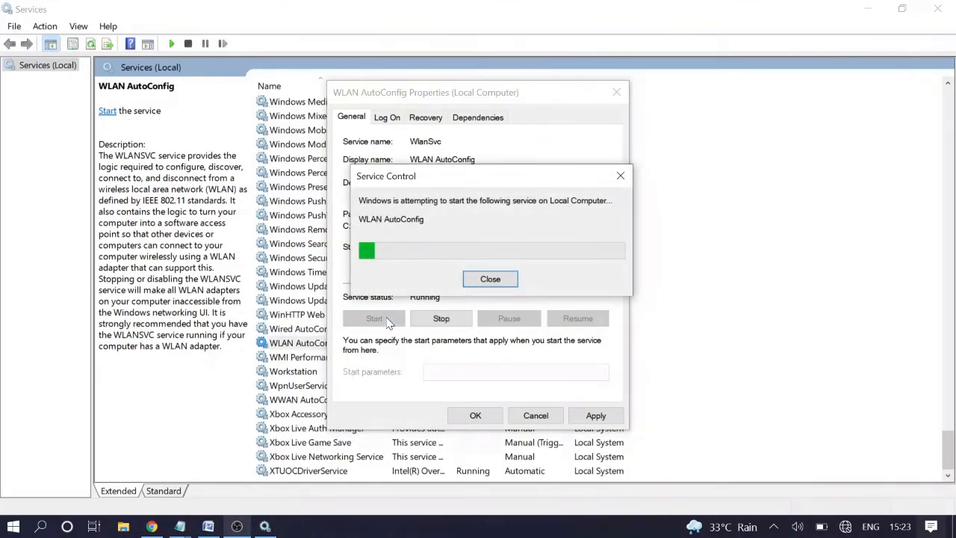
click(489, 279)
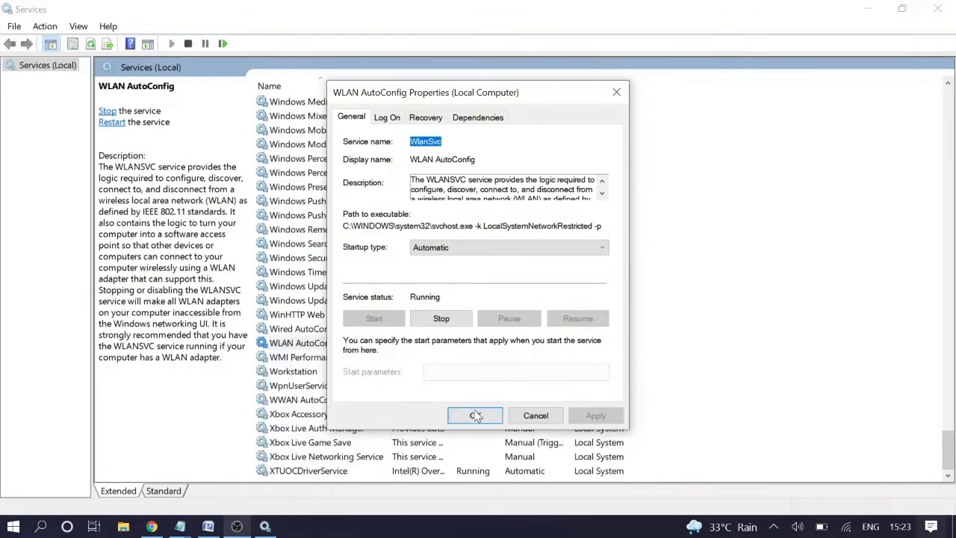
click(475, 416)
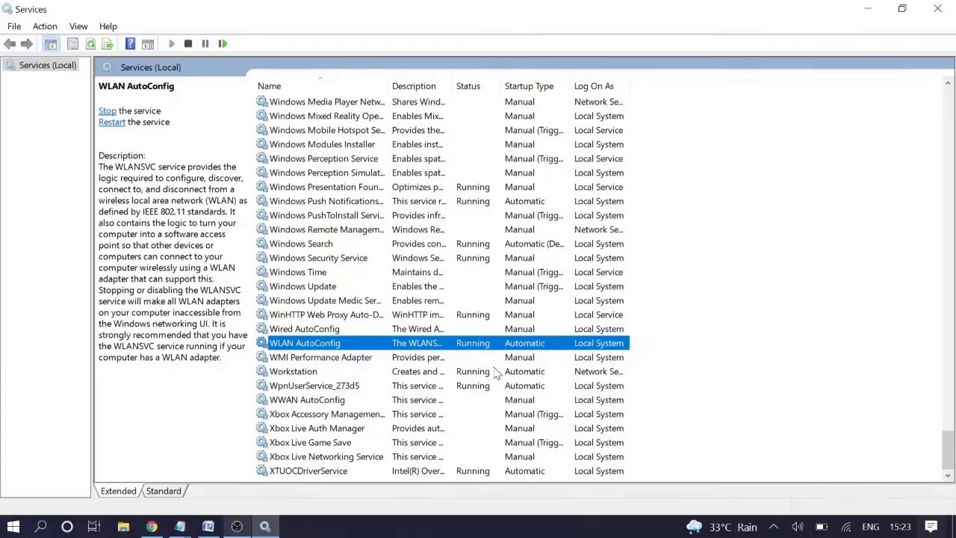
mouse_move(931, 10)
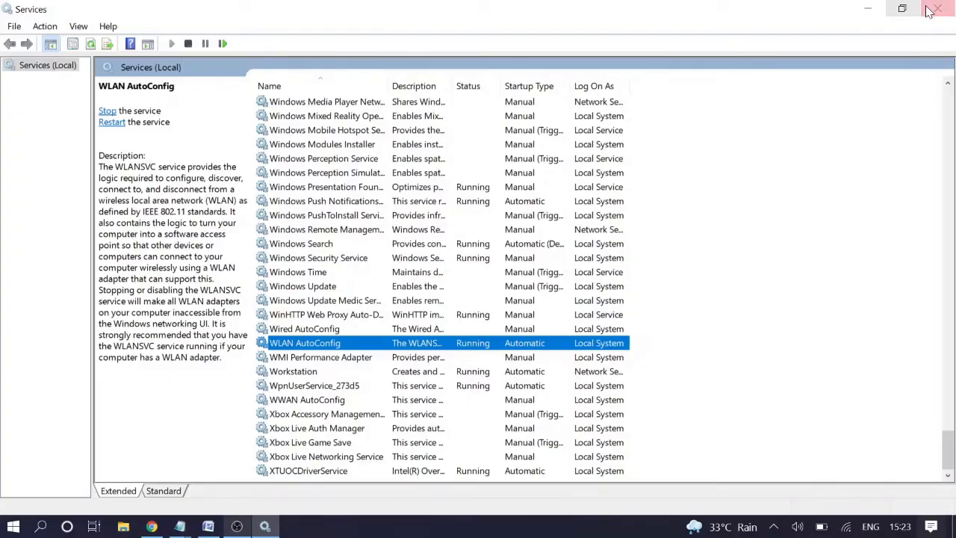
Step: Close Services and relaunch Device Manager with devmgmt.msc
click(940, 8)
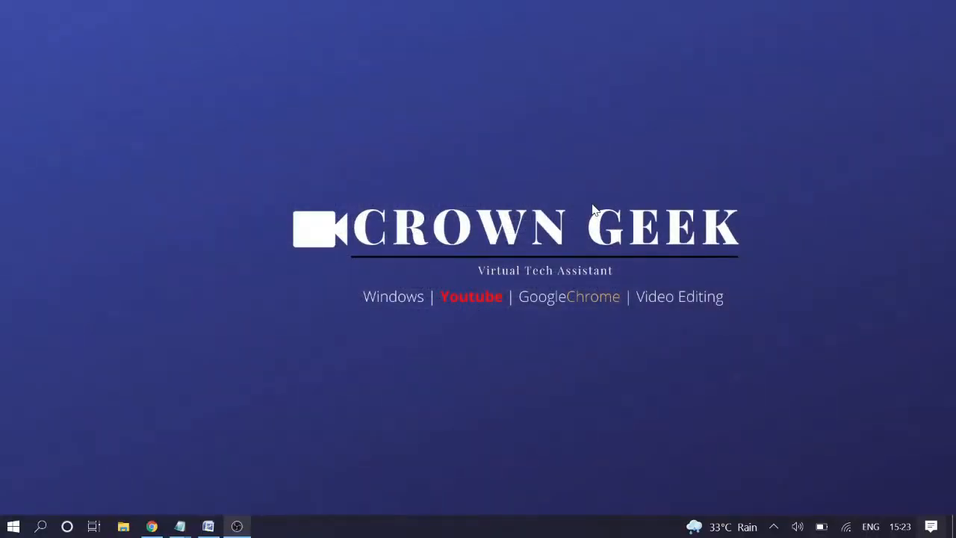
text(d)
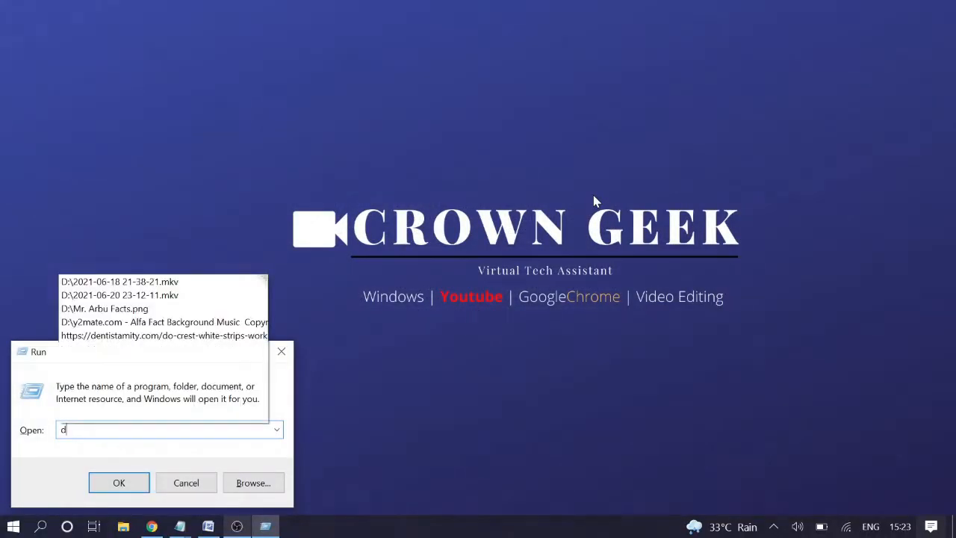
text(evmgmt.ms)
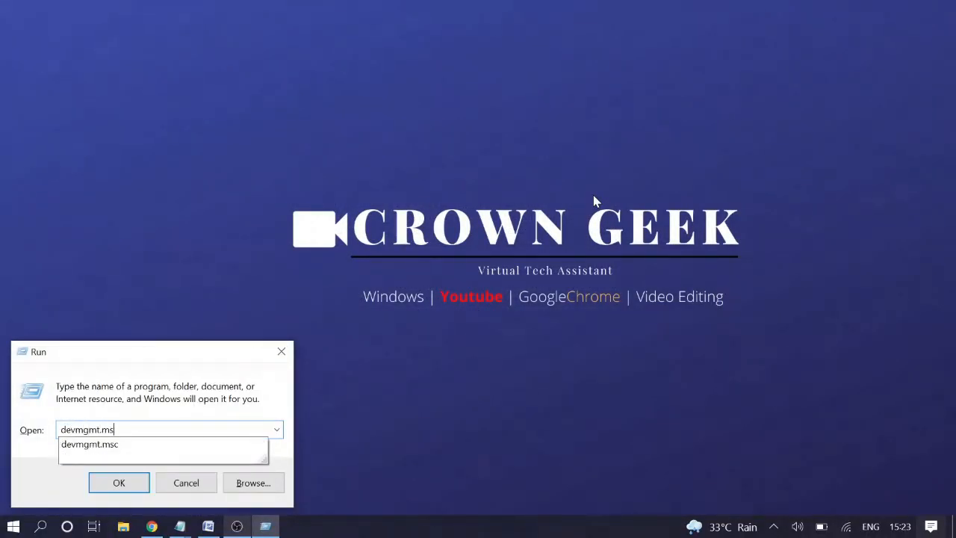
click(119, 483)
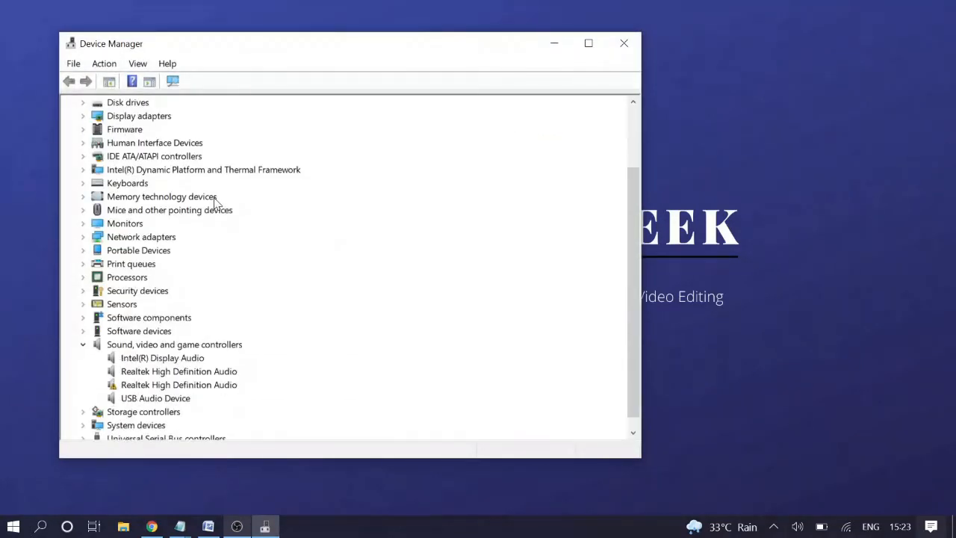
scroll(down, 3)
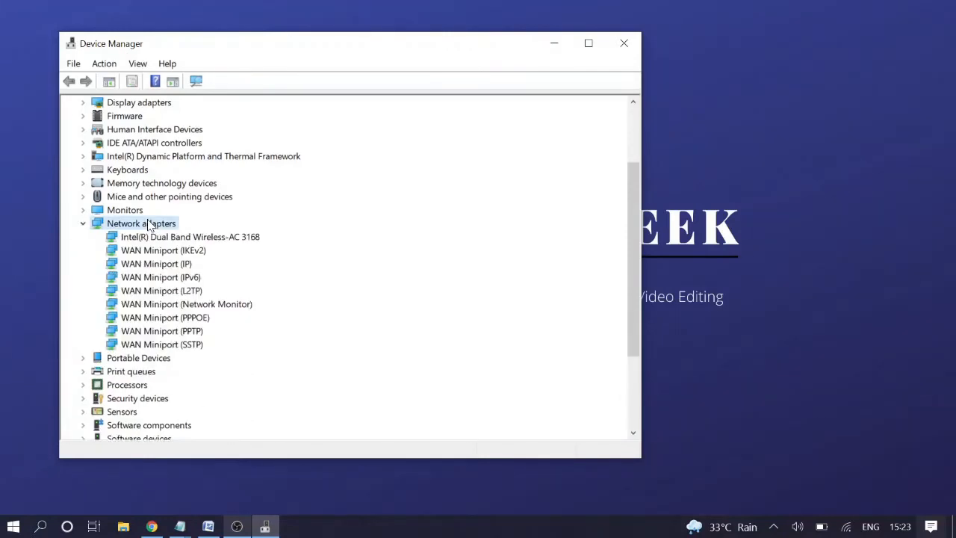
Step: Uncheck 'Allow the computer to turn off this device' for the Intel Dual Band Wireless-AC 3168
double_click(190, 236)
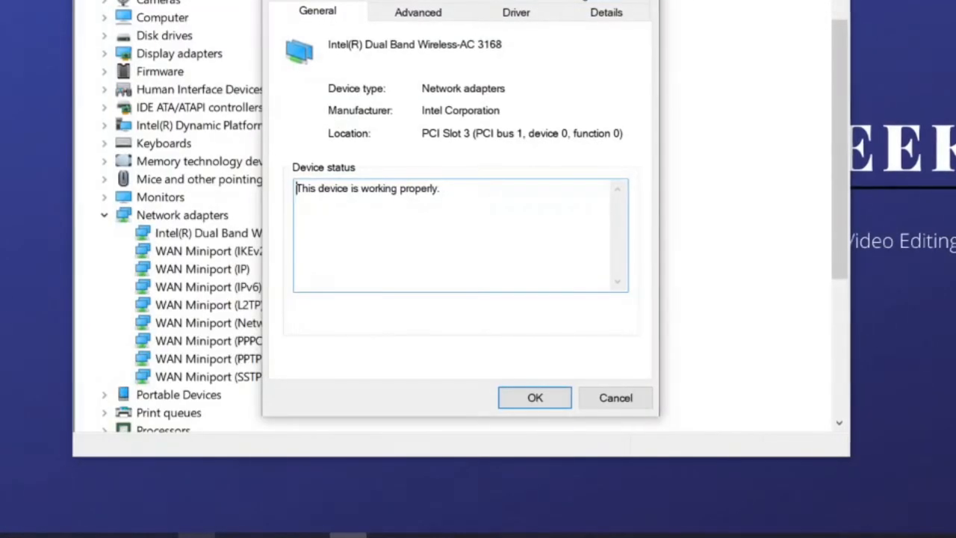
click(535, 397)
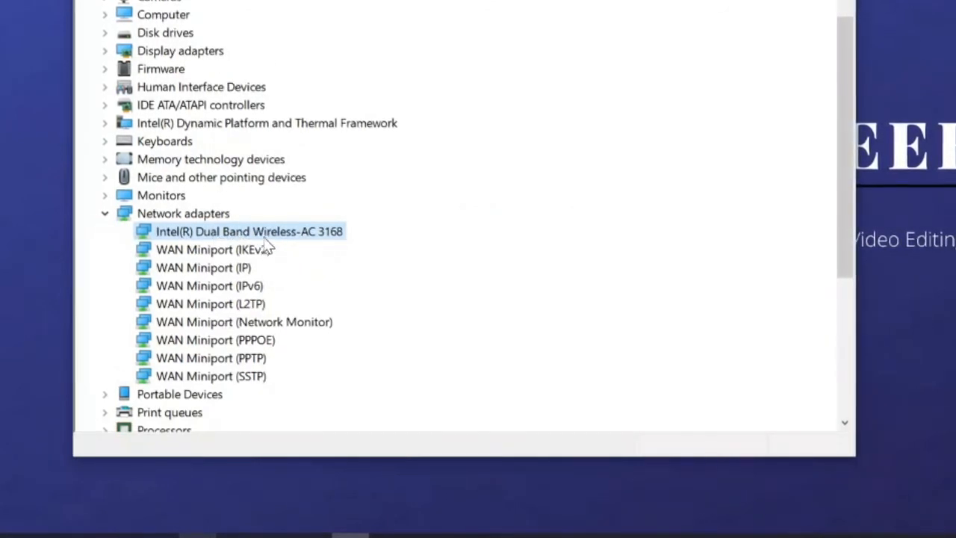
right_click(249, 231)
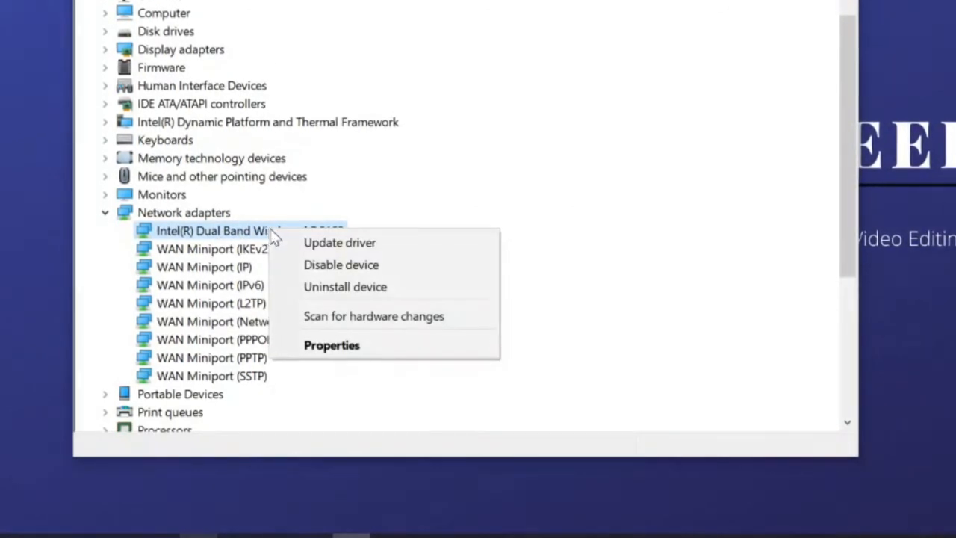
click(331, 345)
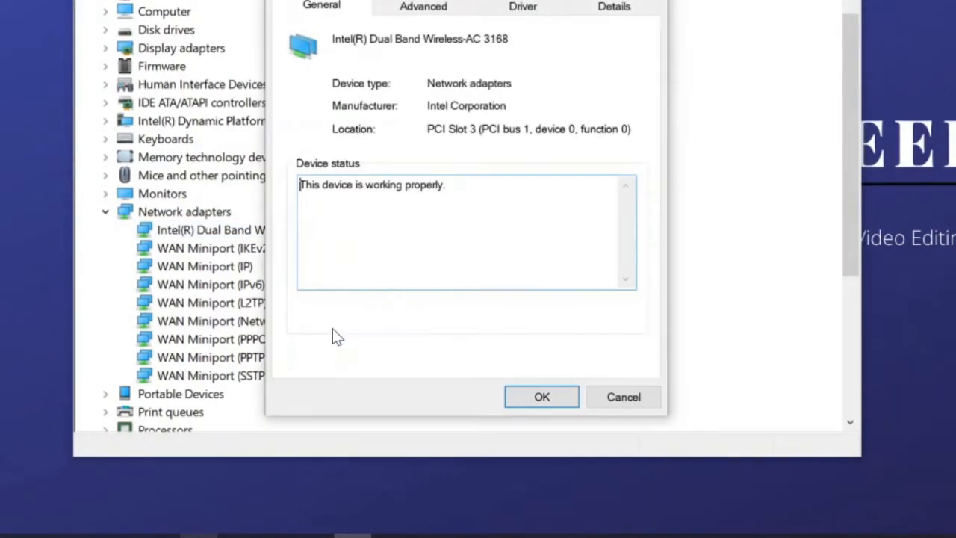
click(579, 6)
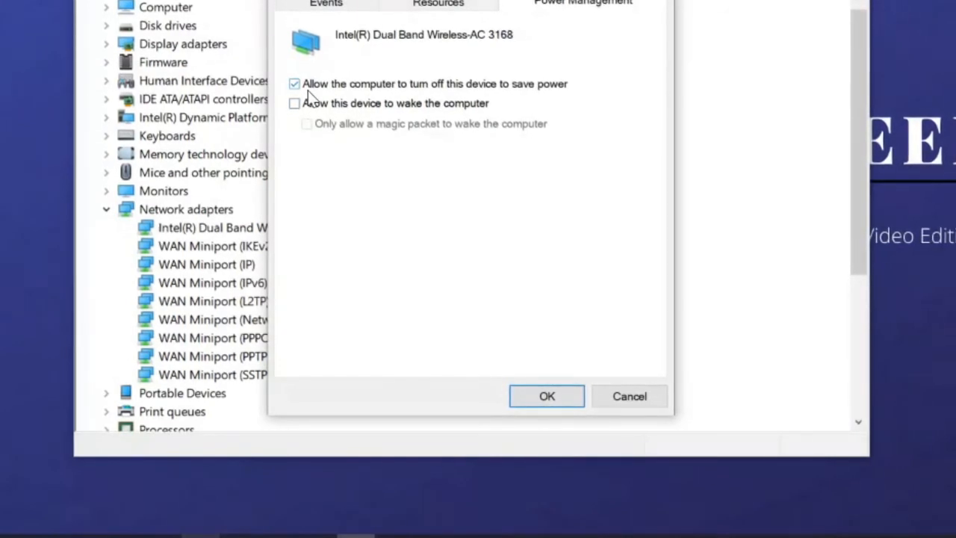
click(294, 83)
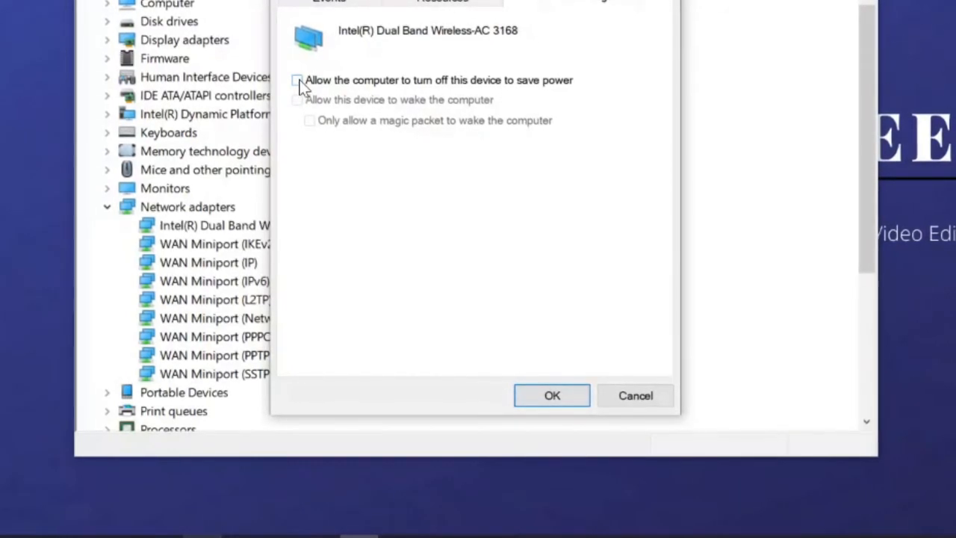
click(551, 395)
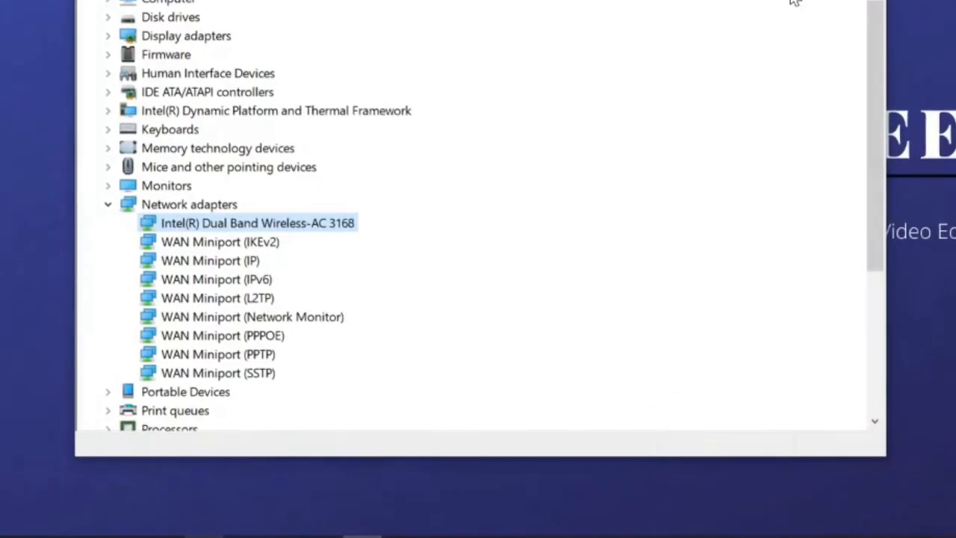
Step: Review the wireless adapter's Intel driver, version 19.51.30.1, then close its properties
double_click(256, 222)
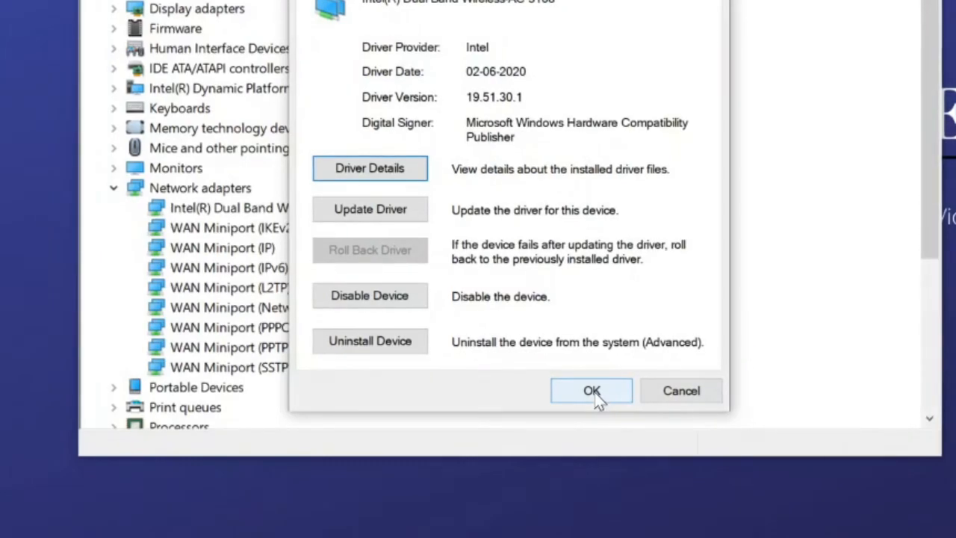
click(591, 390)
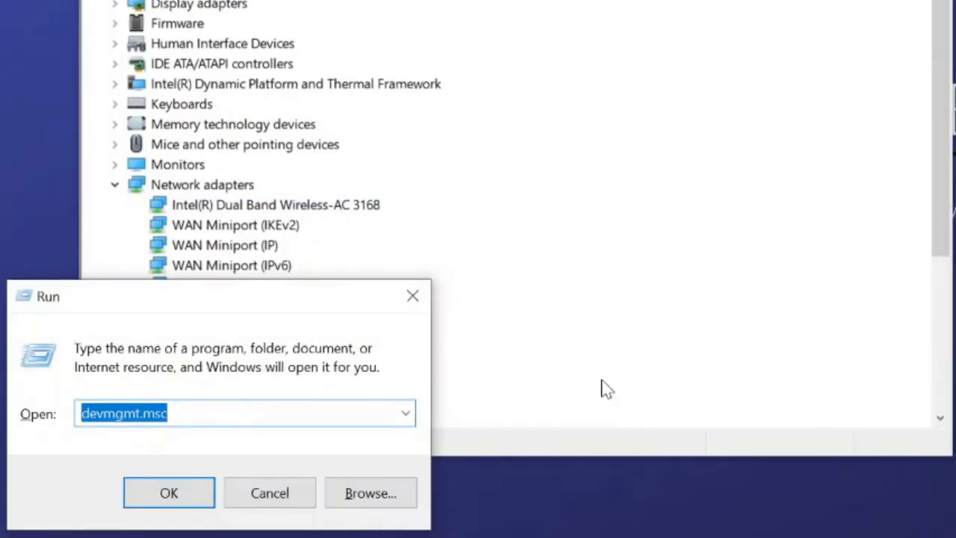
Step: Launch System Restore with rstrui from the Run box
text(rstrui)
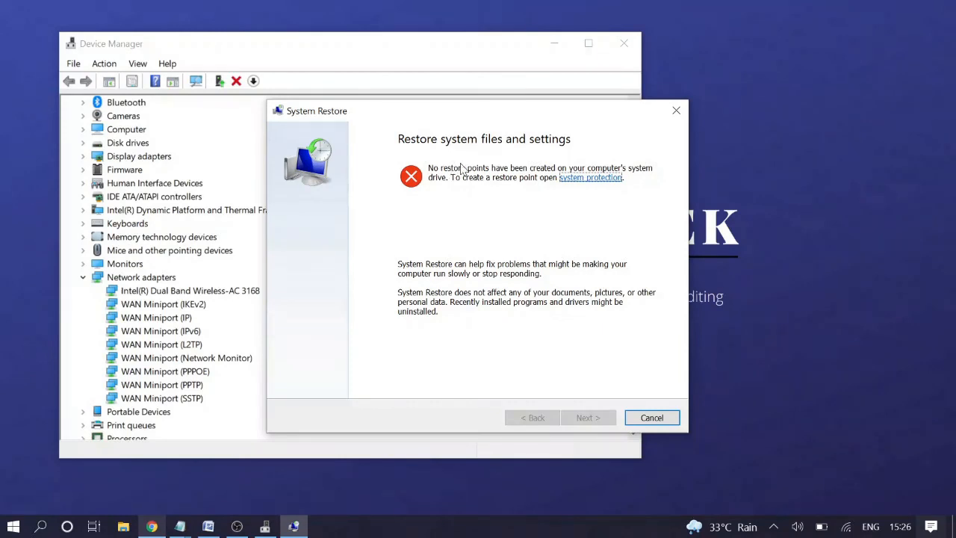
mouse_move(519, 177)
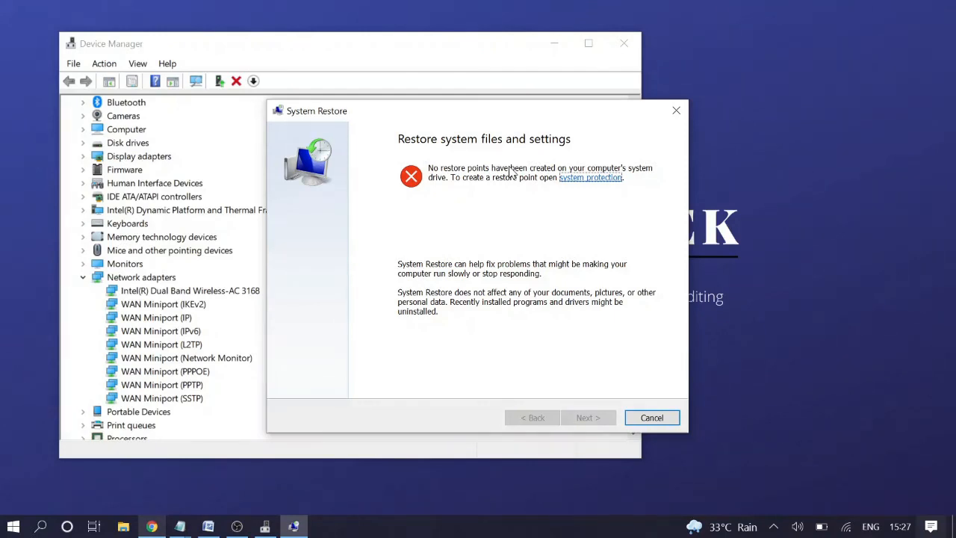
mouse_move(441, 220)
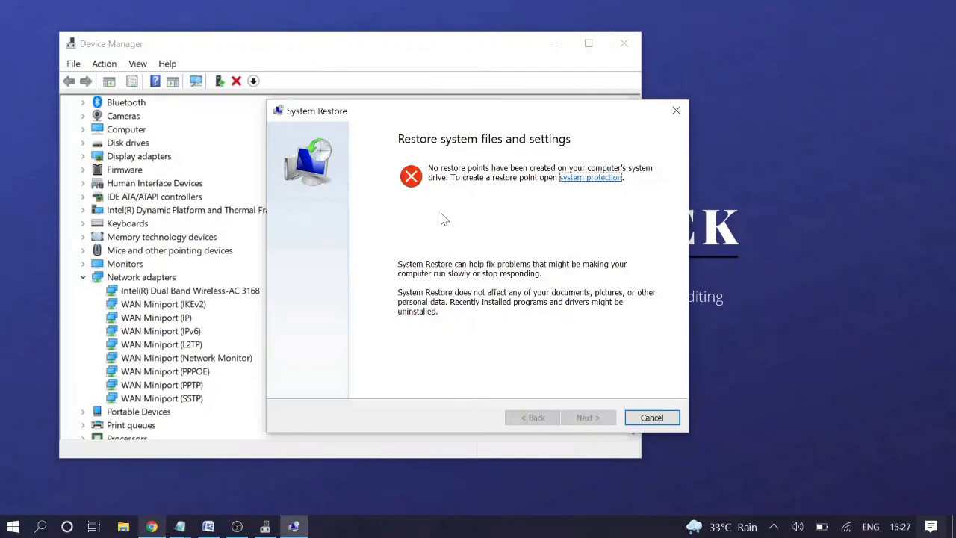
mouse_move(590, 417)
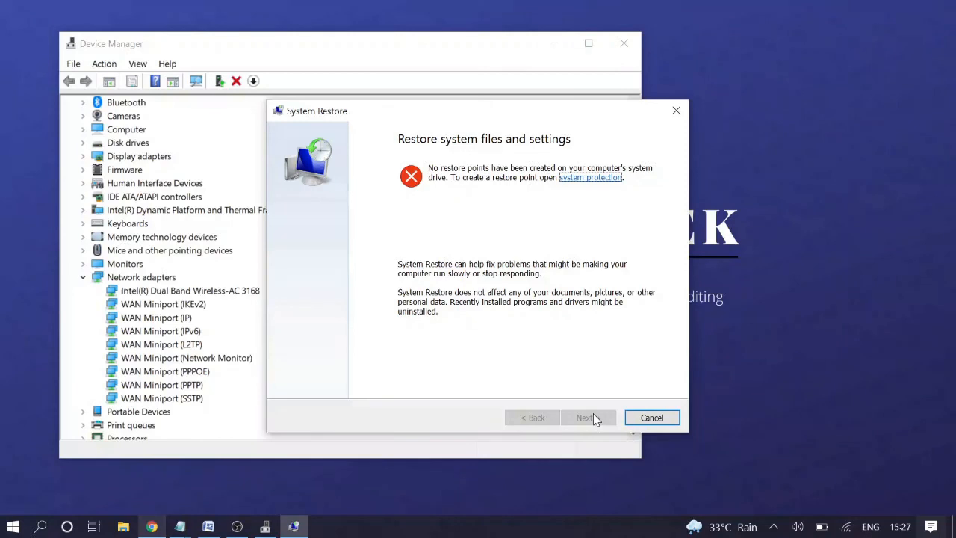
mouse_move(536, 315)
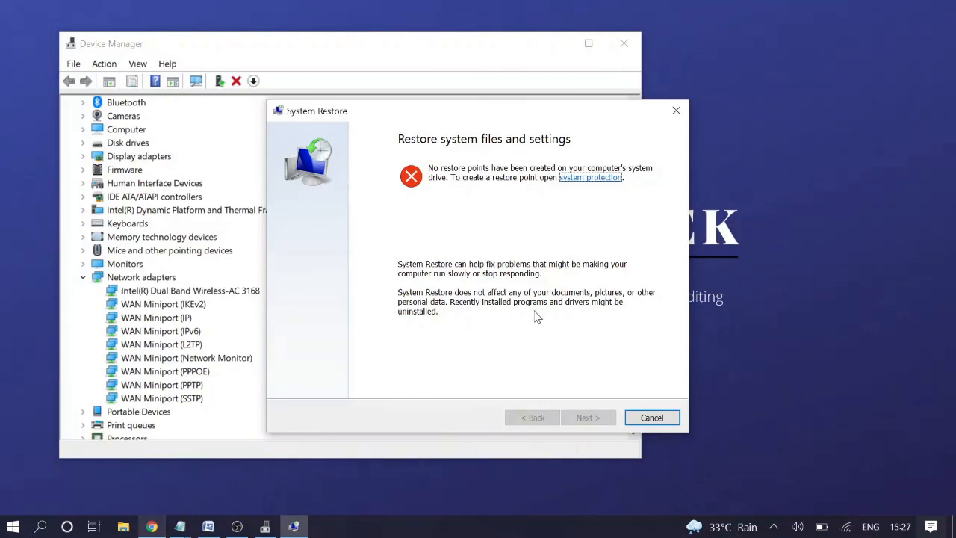